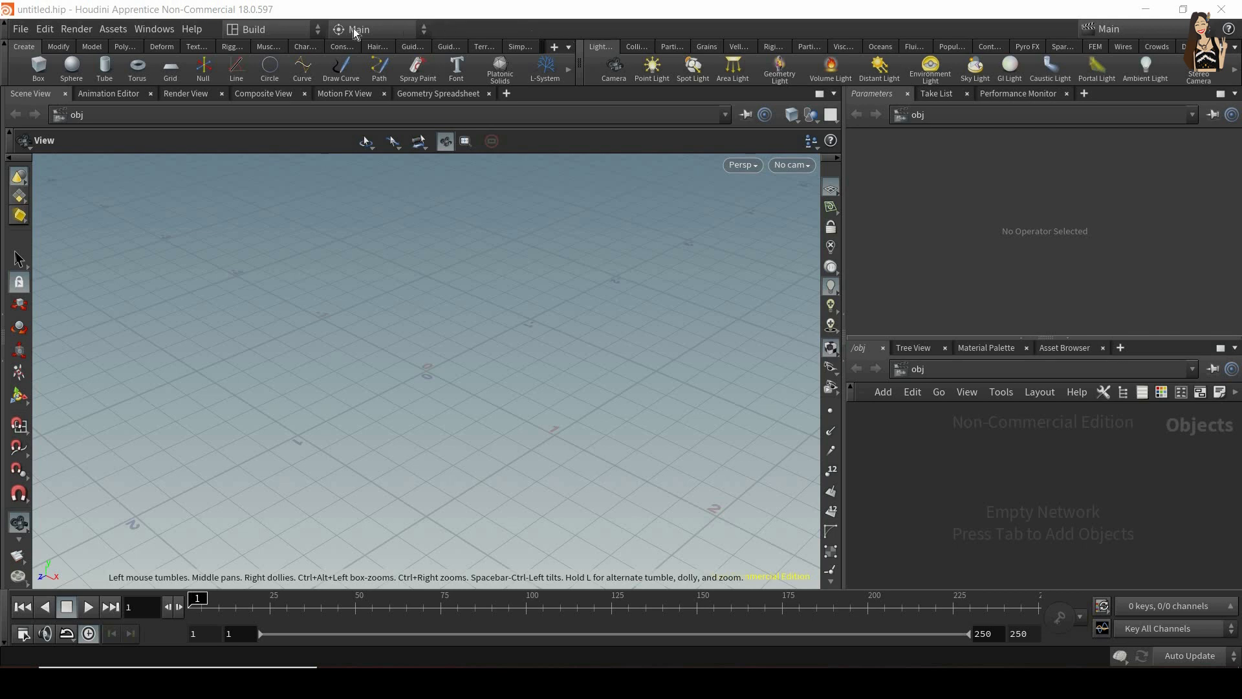
Switch to the Grooming desktop and start placing a new Geometry object.
click(269, 30)
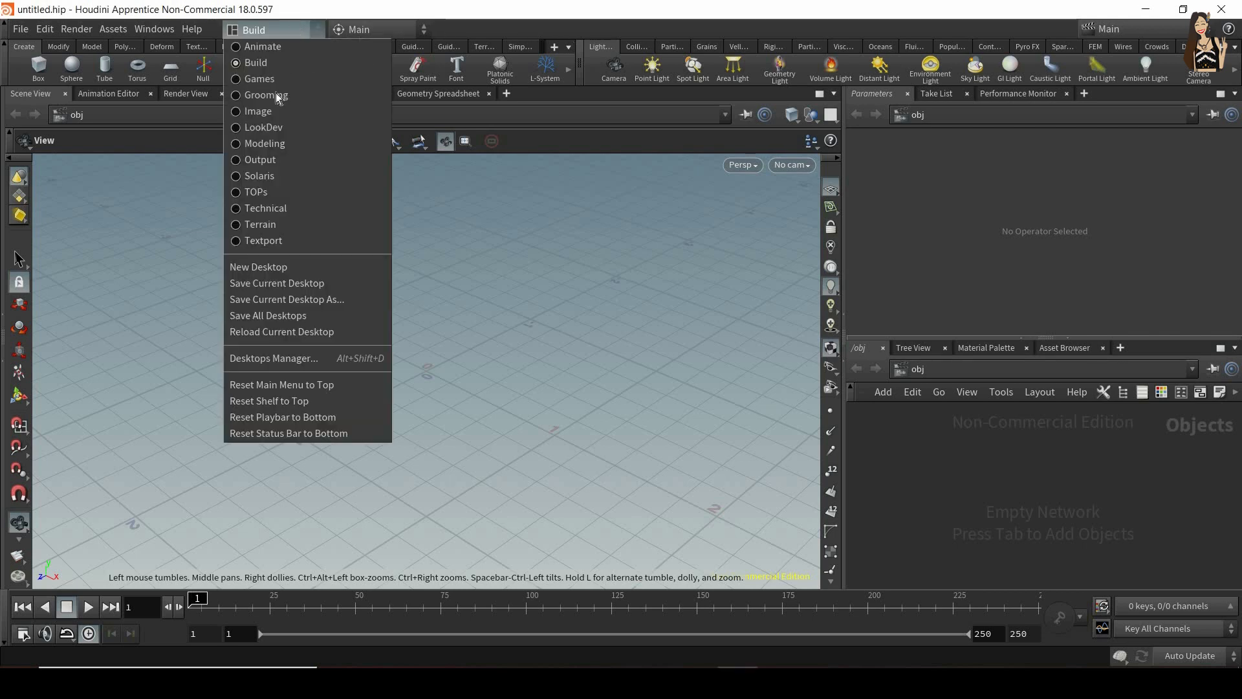
mouse_move(258, 78)
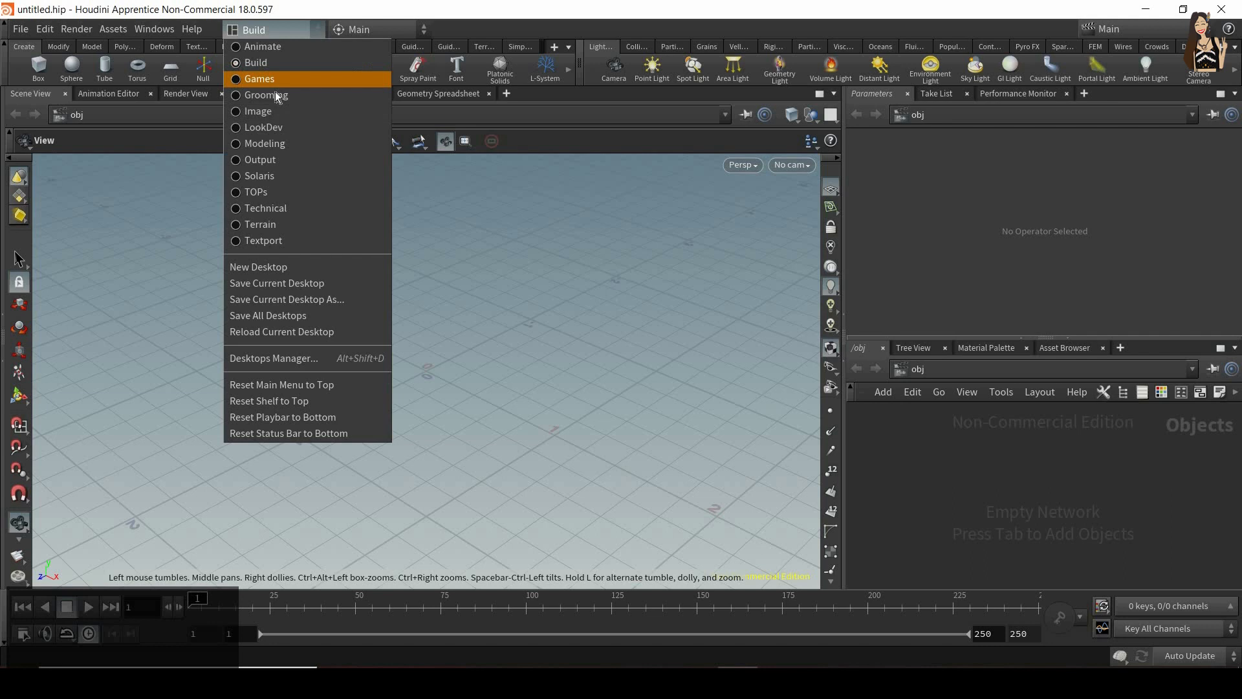
click(263, 95)
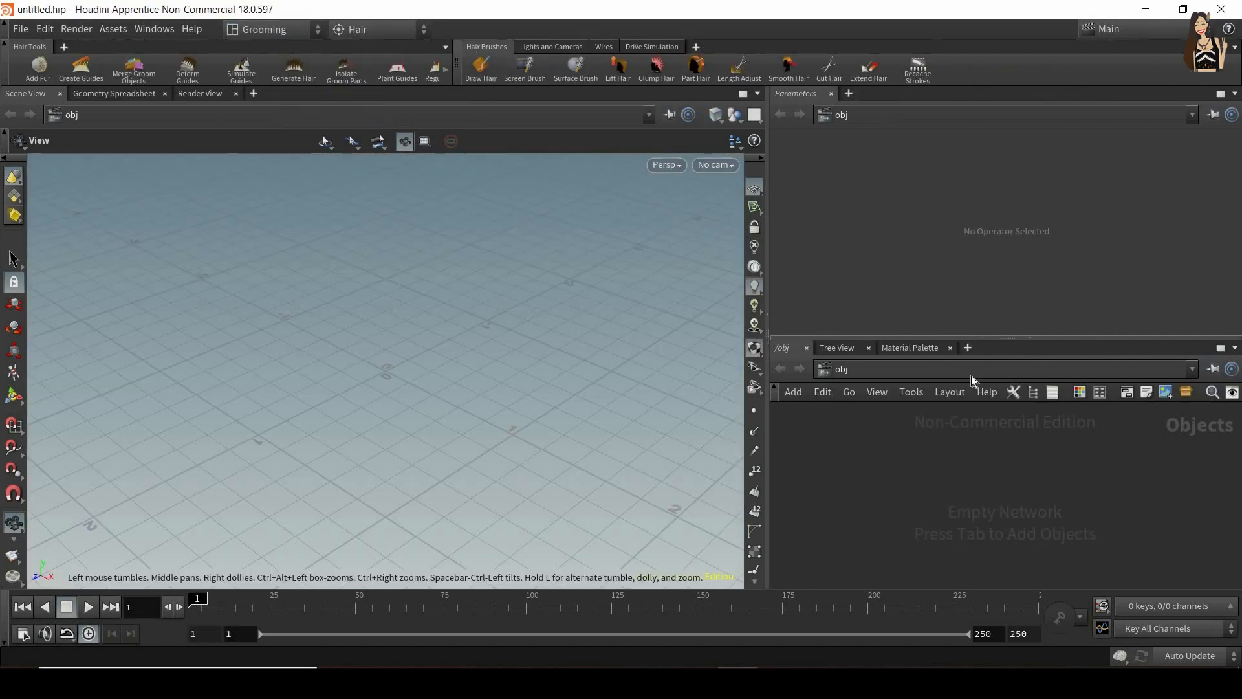
mouse_move(960, 489)
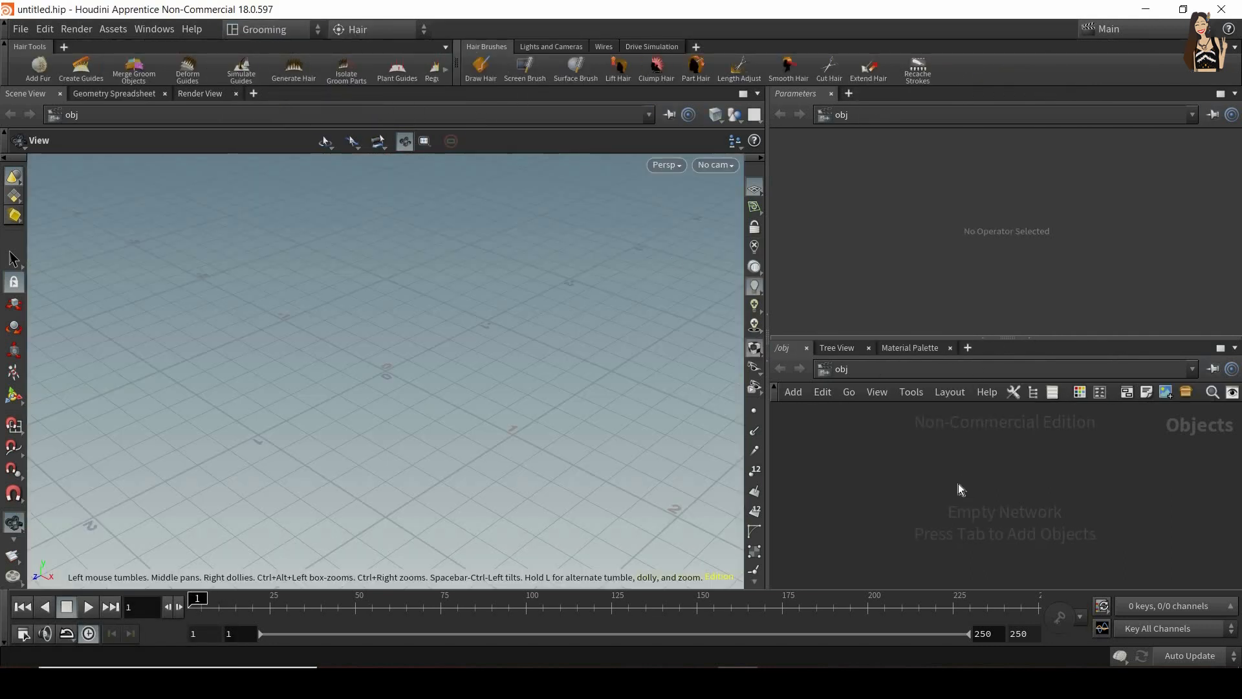
key(Tab)
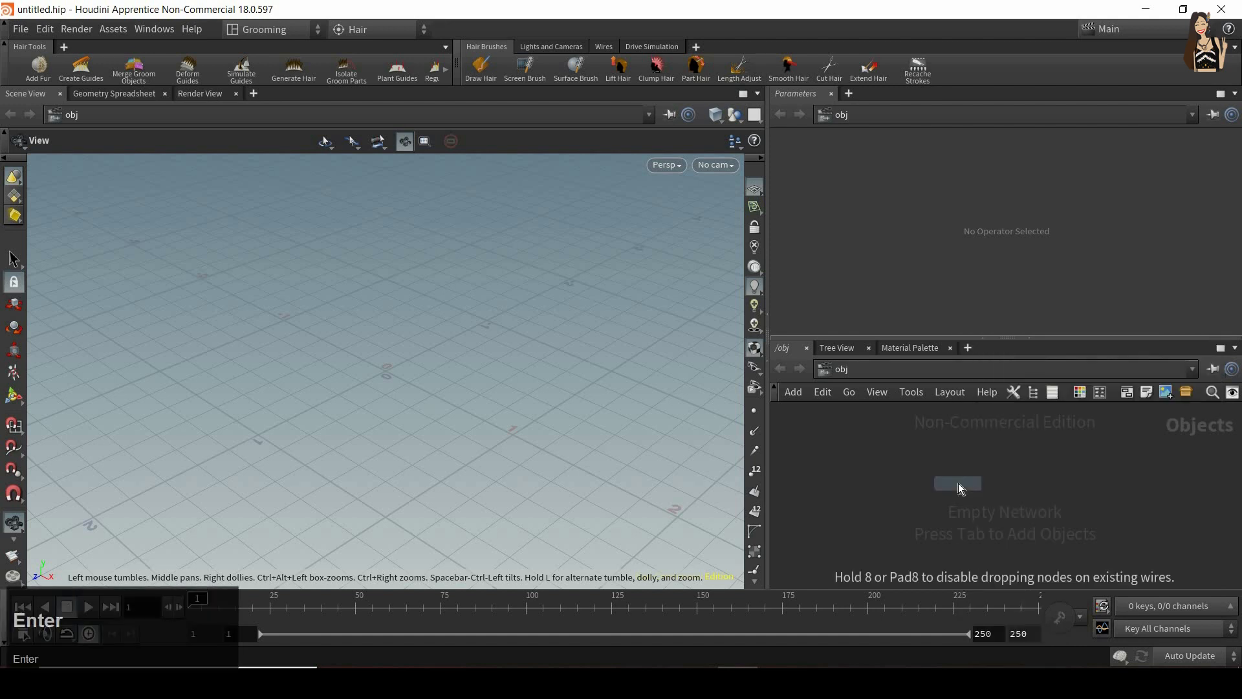
Place geo1, fill it with the Crag test geometry without the hammer, and return to /obj.
click(957, 483)
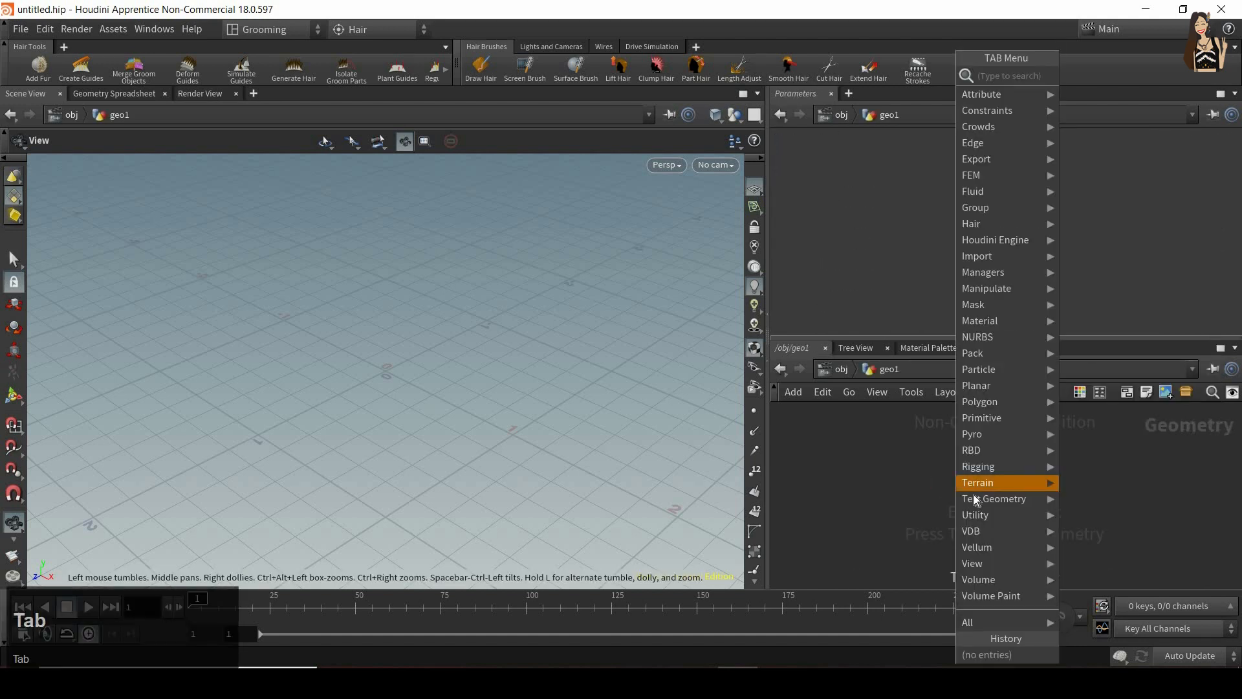
mouse_move(994, 498)
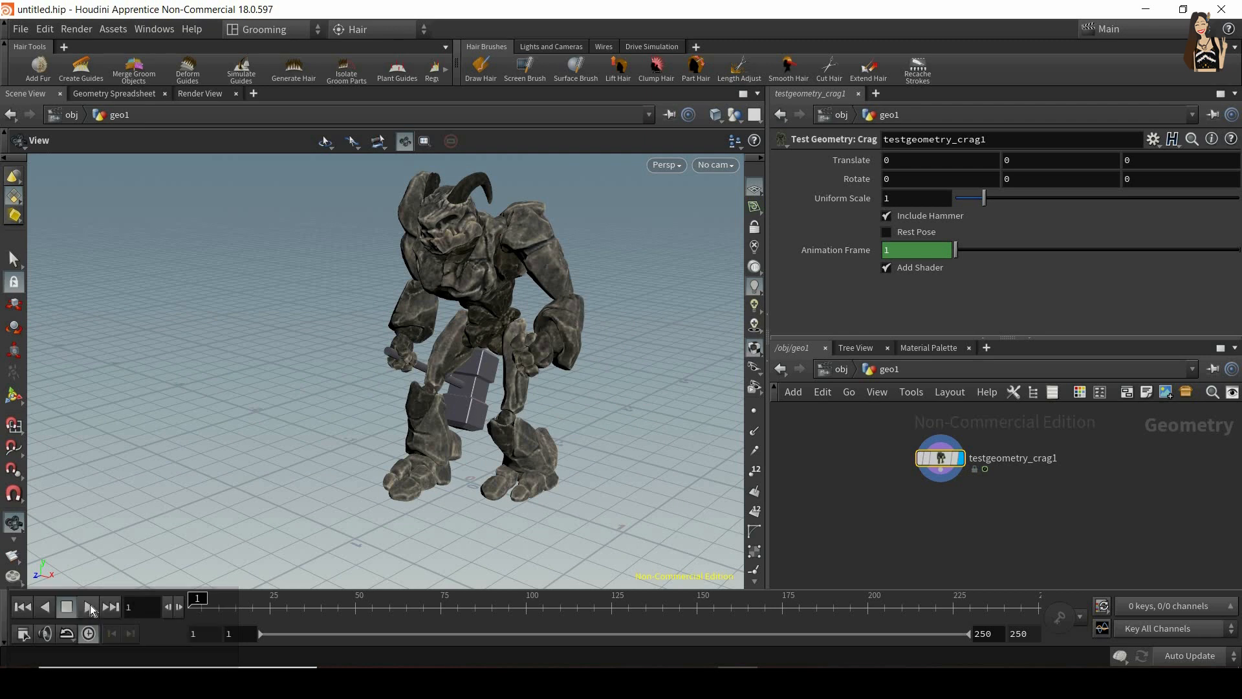
click(88, 607)
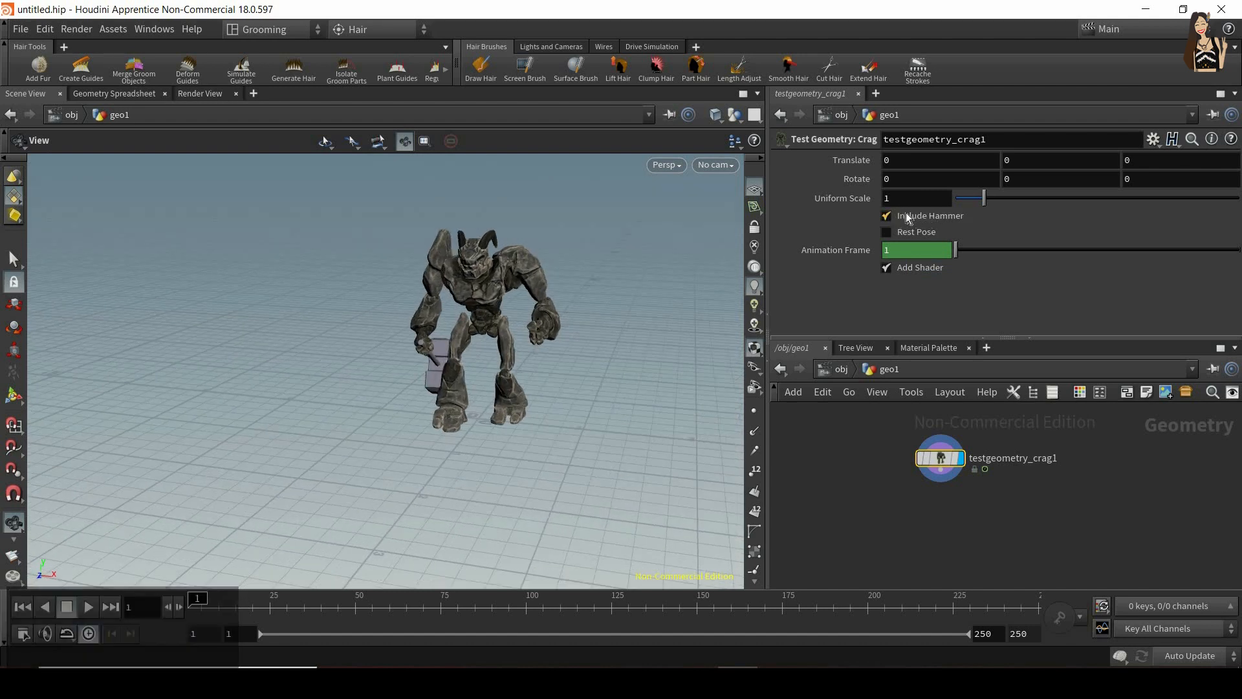
click(886, 215)
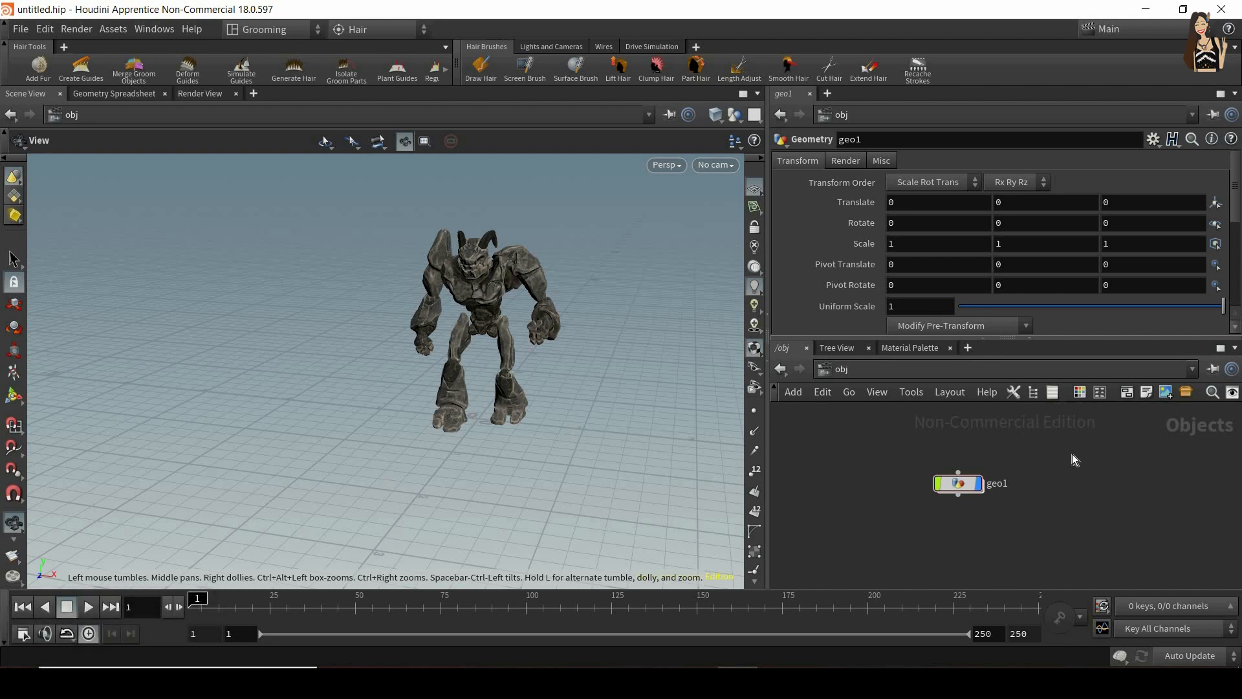
mouse_move(286, 120)
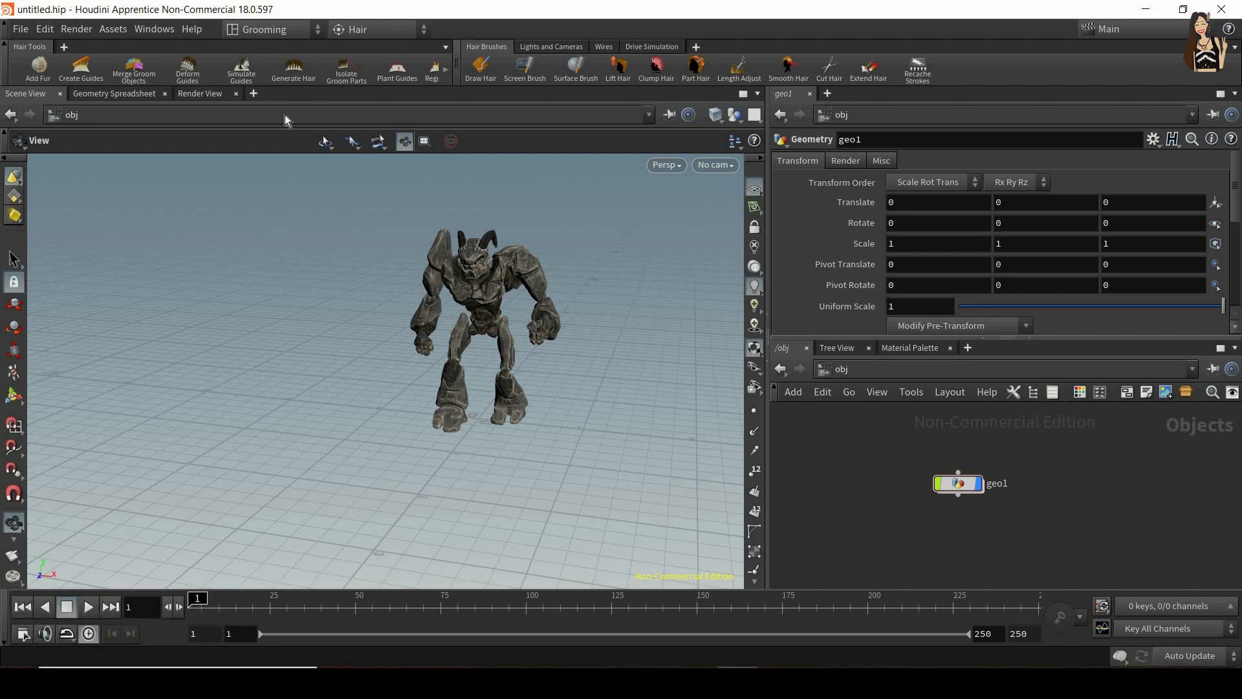
mouse_move(38, 68)
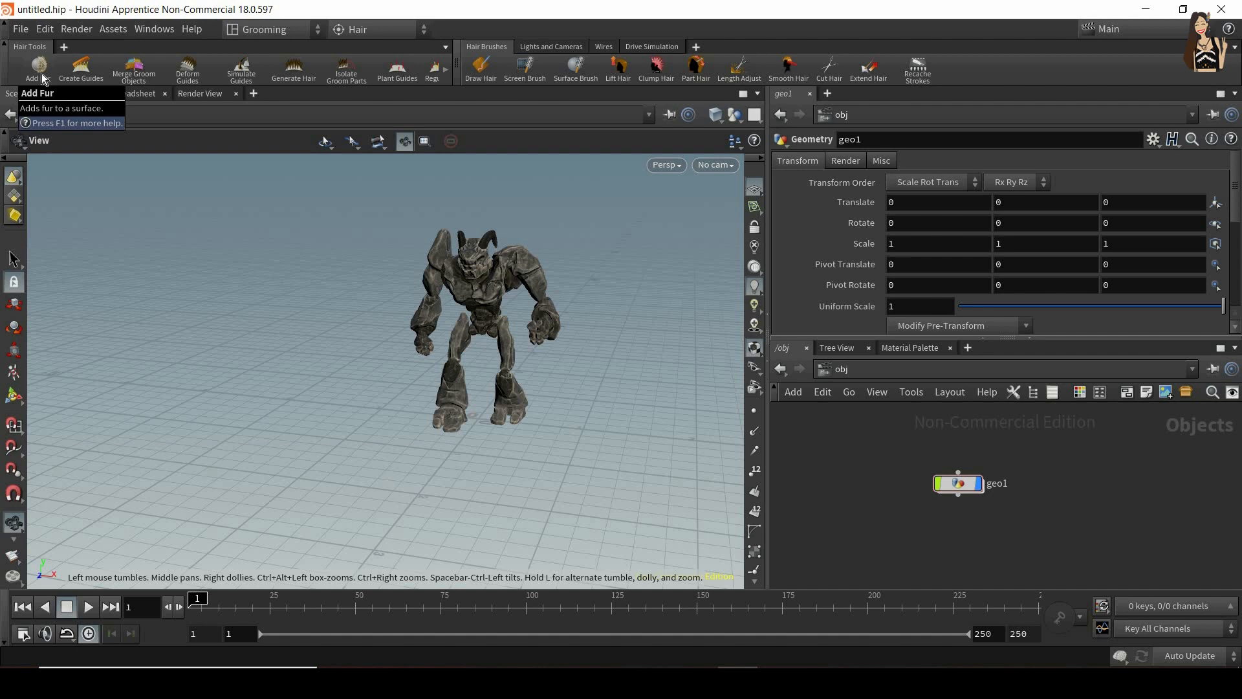
Launch the Add Fur tool from the Hair Tools shelf.
click(38, 70)
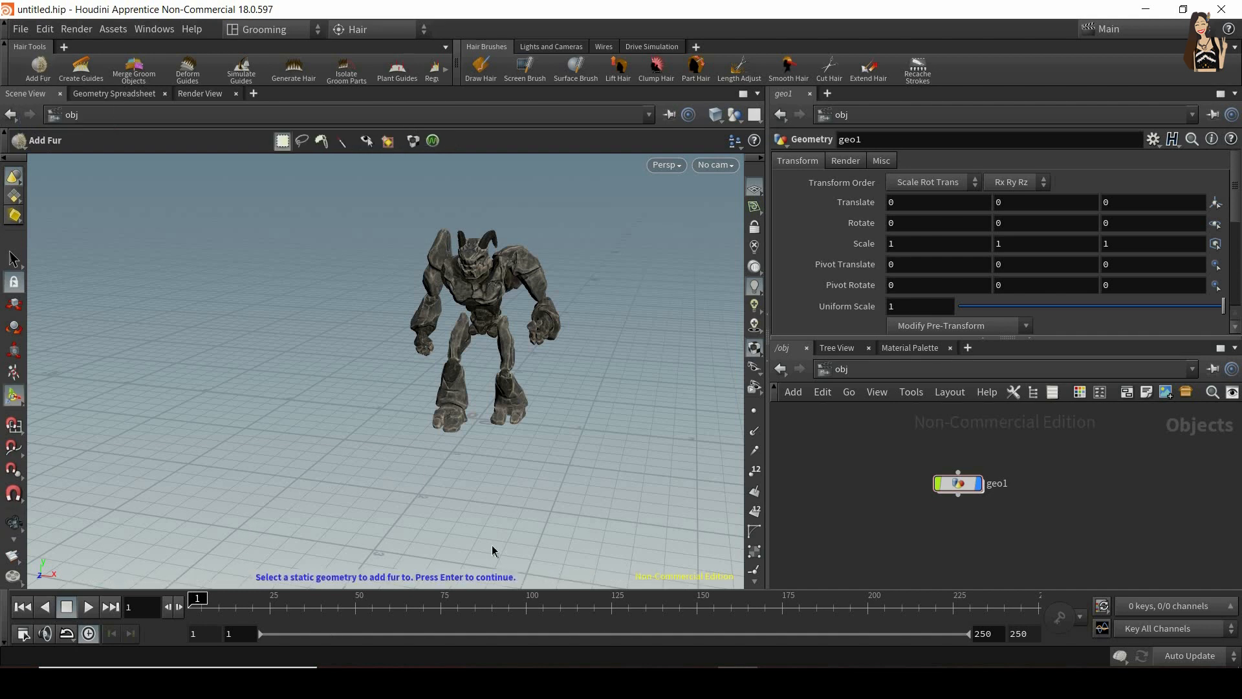
mouse_move(262, 581)
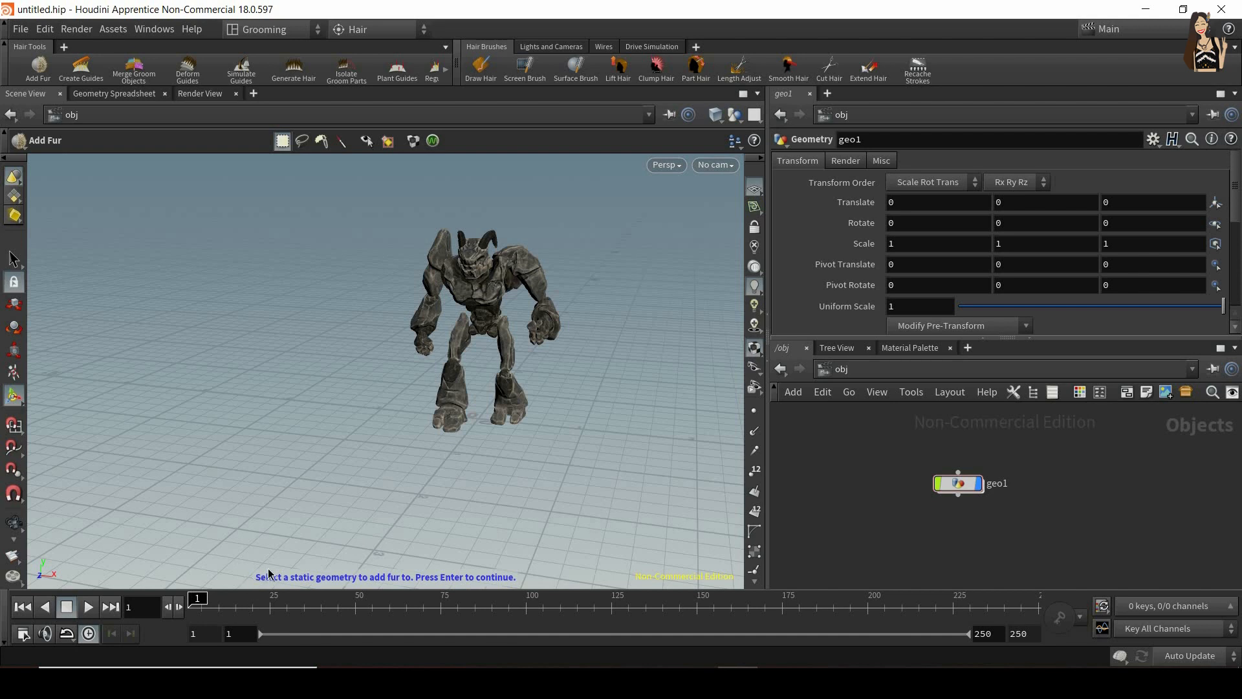
mouse_move(286, 567)
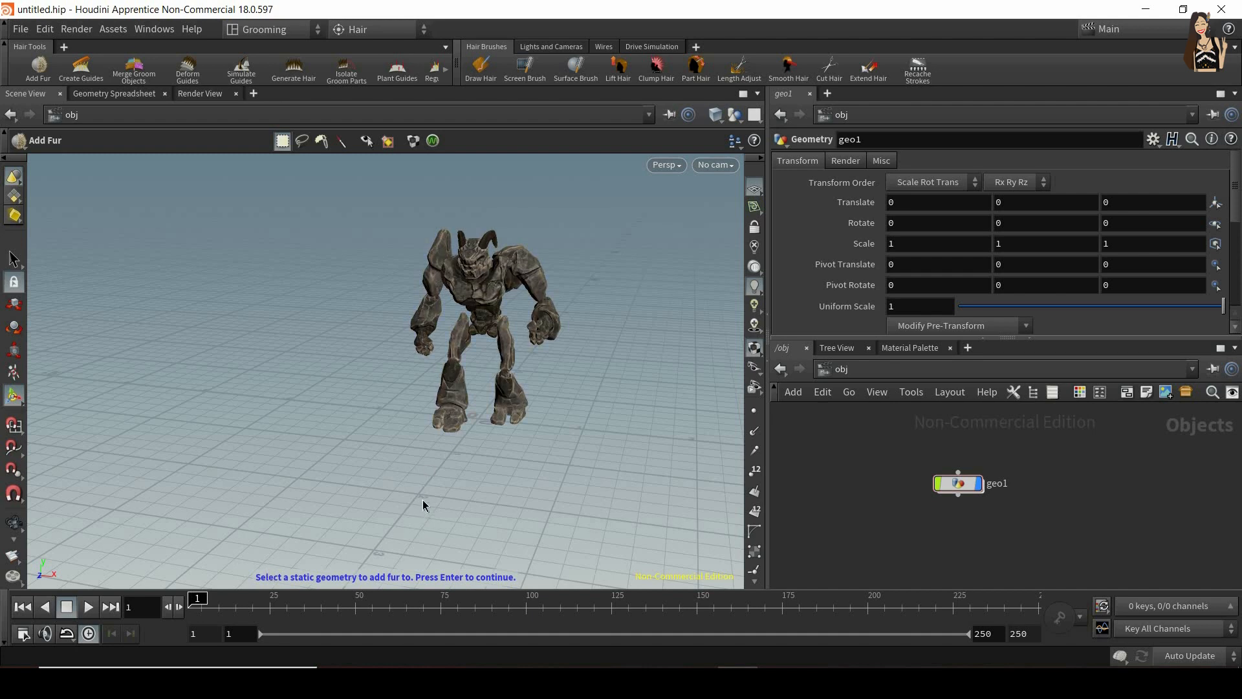
mouse_move(328, 391)
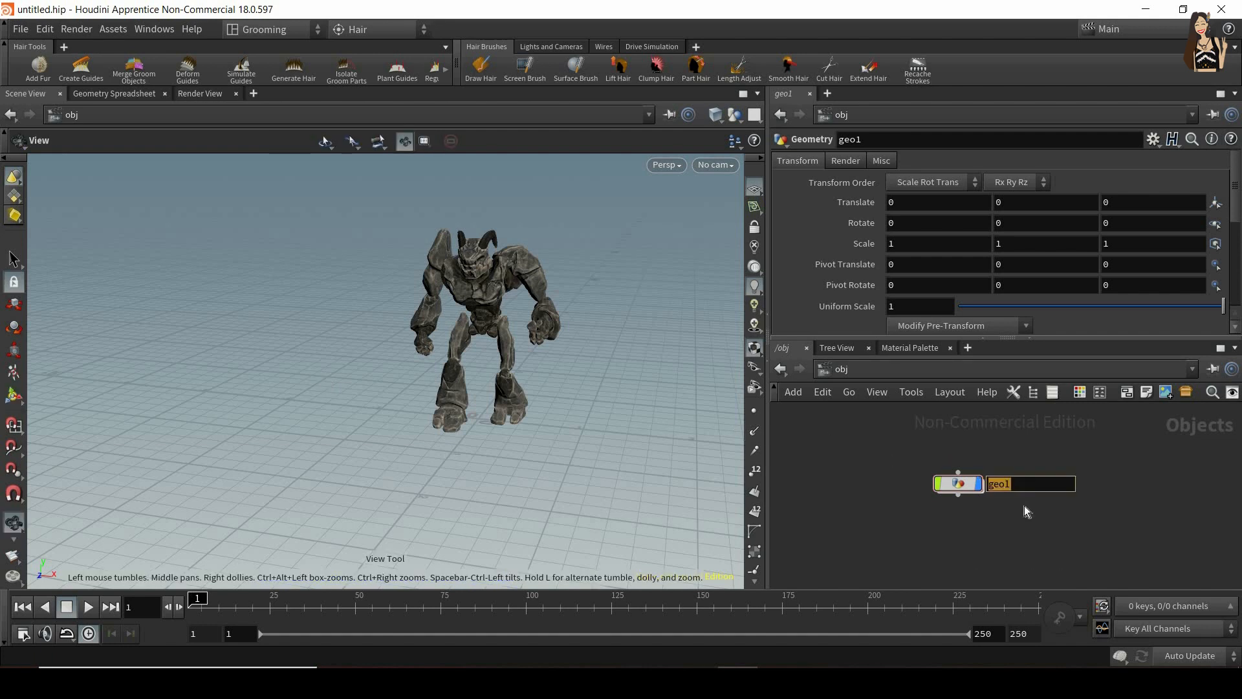
Name the object Skin_animated, place an Alt-dragged copy, and begin renaming it Skin_static.
text(Skin_animated)
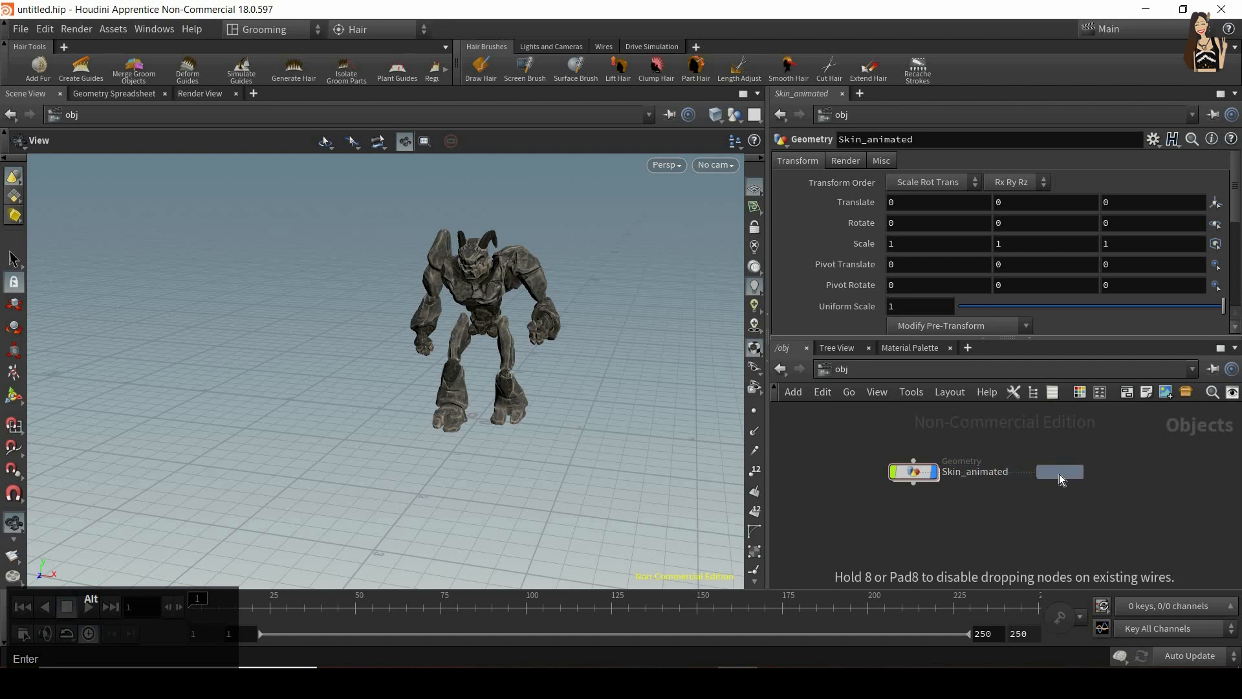
click(1059, 472)
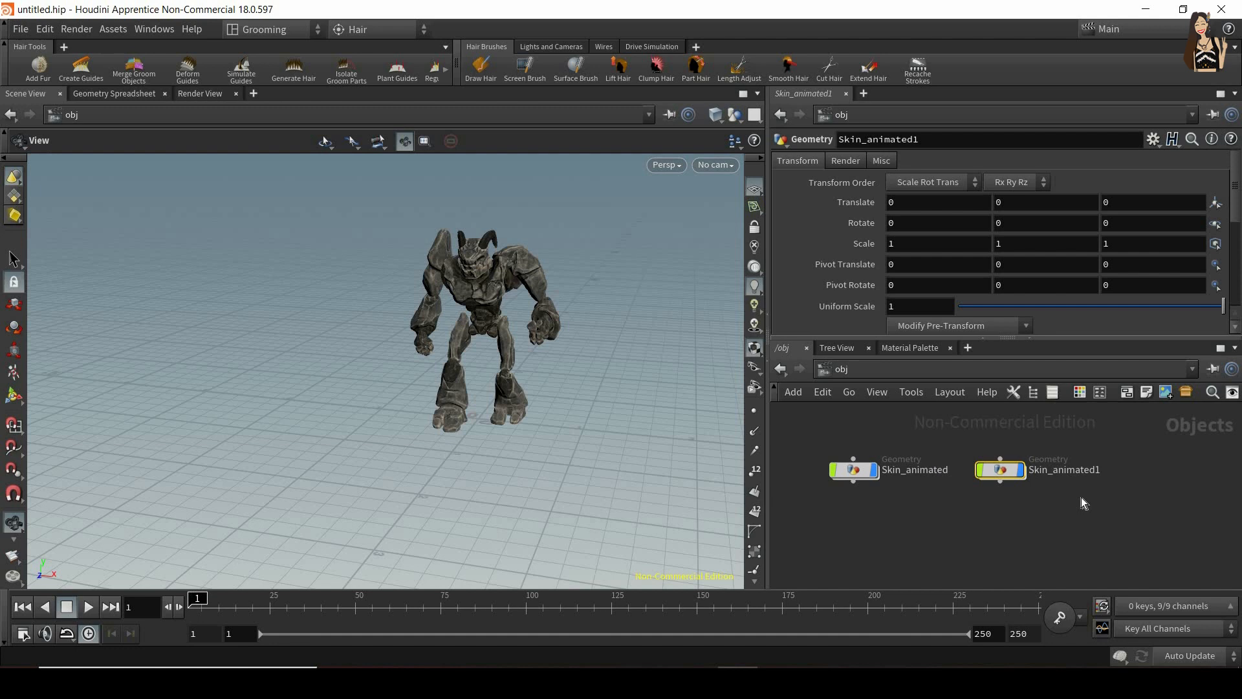
double_click(1065, 469)
text(static)
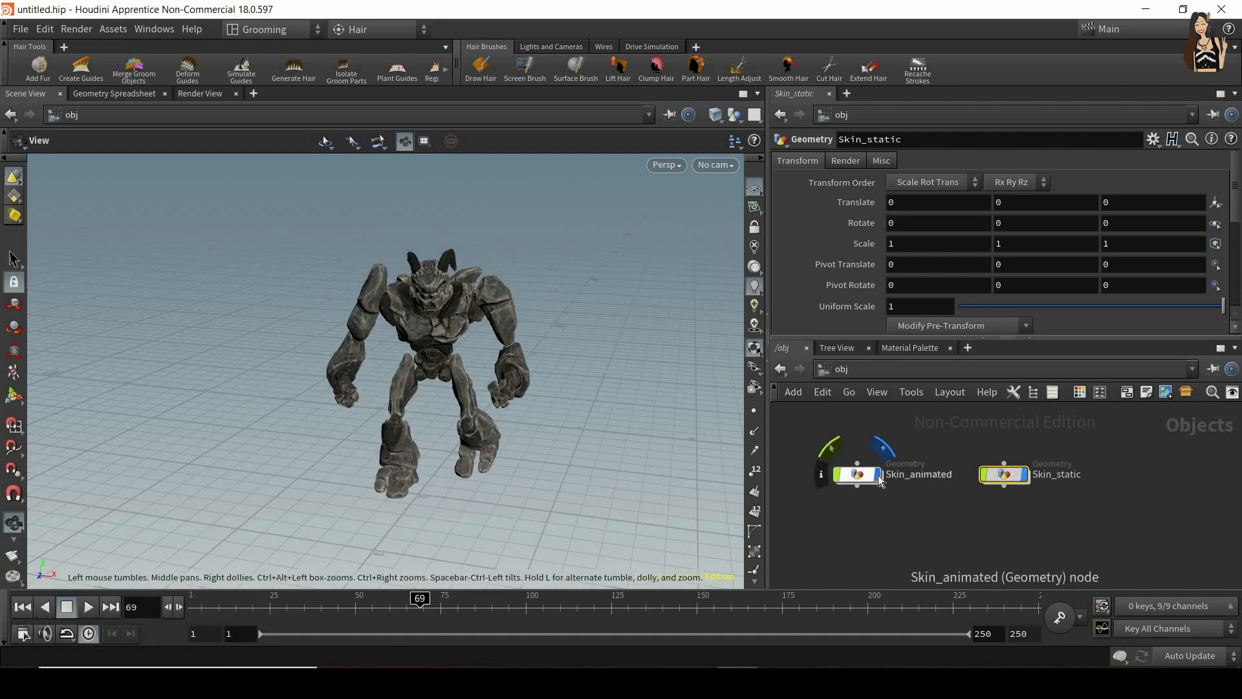
Inside Skin_static, save testgeometry_crag1's geometry to a file with a new output name.
click(1003, 473)
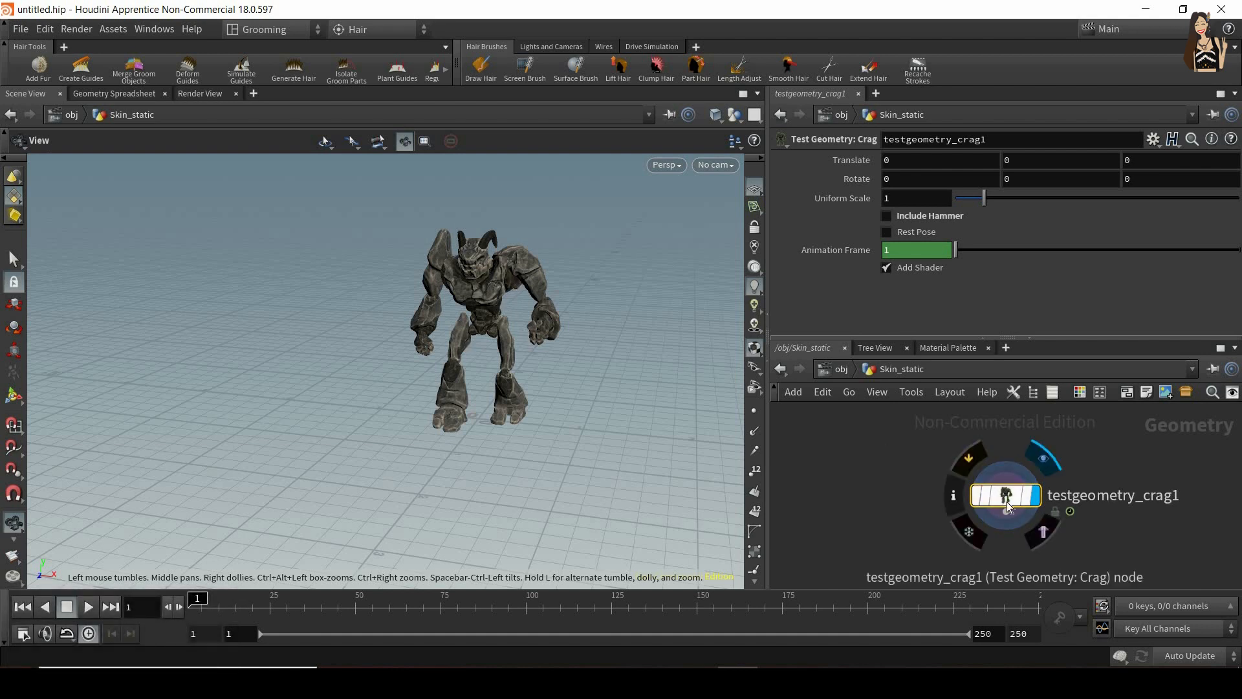
right_click(1006, 495)
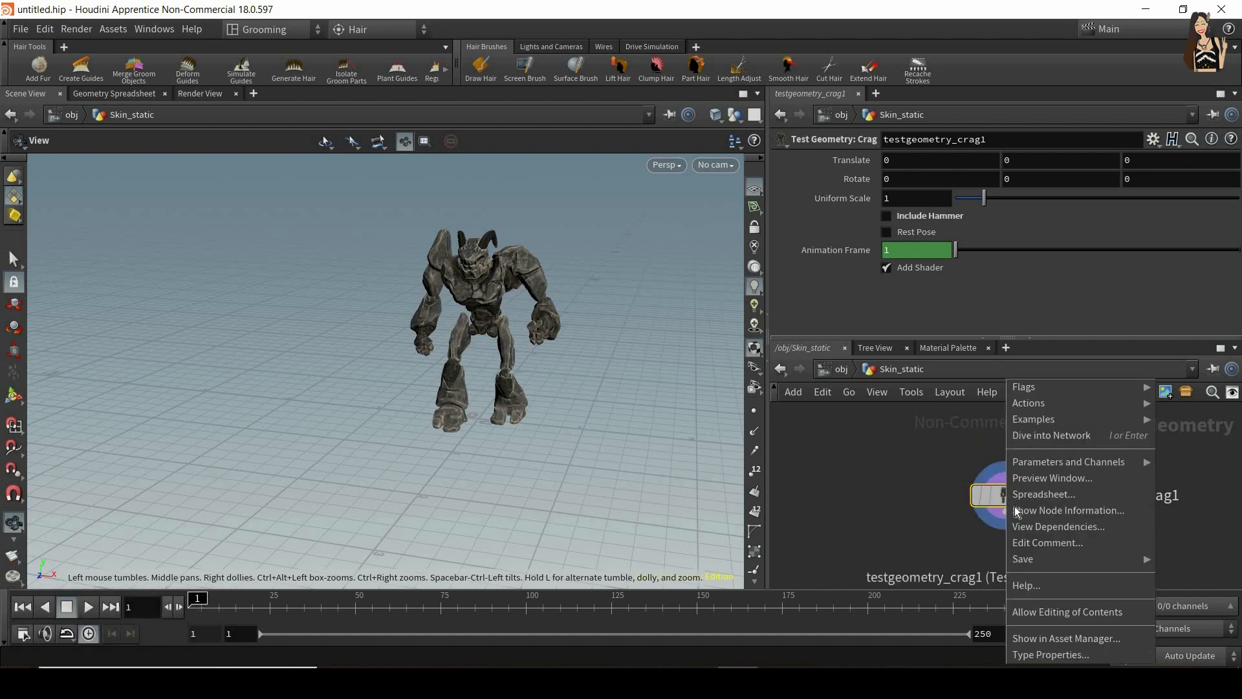
mouse_move(1022, 559)
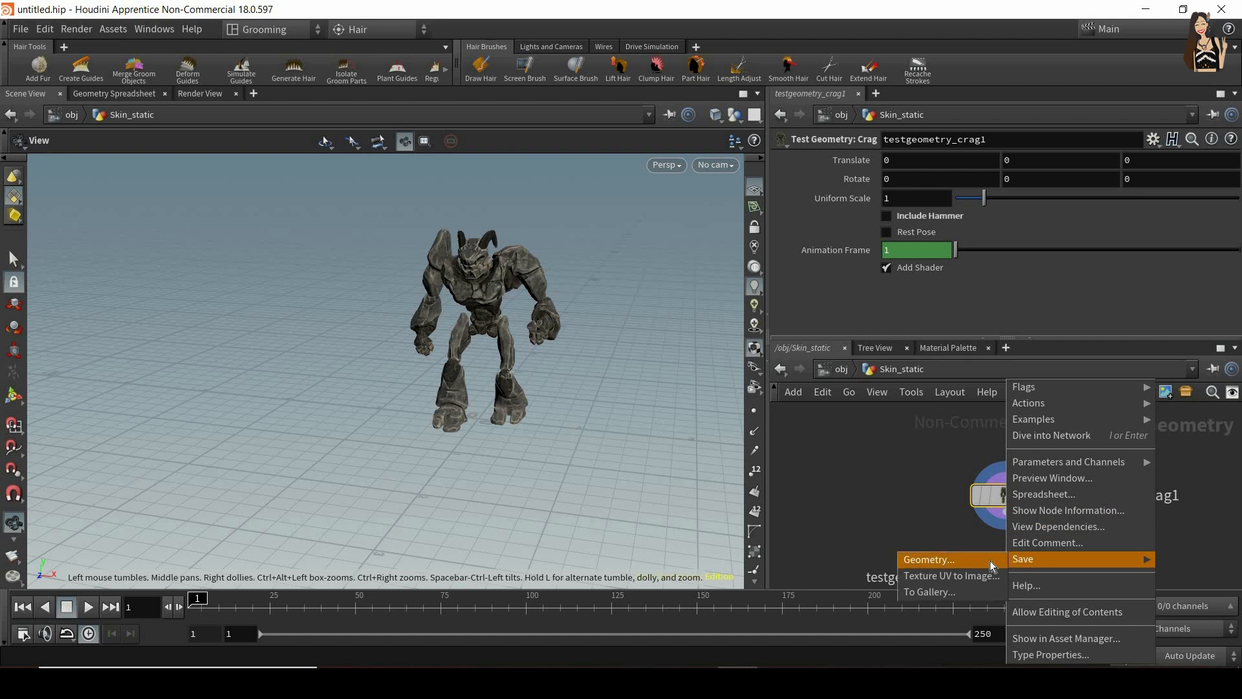
click(927, 559)
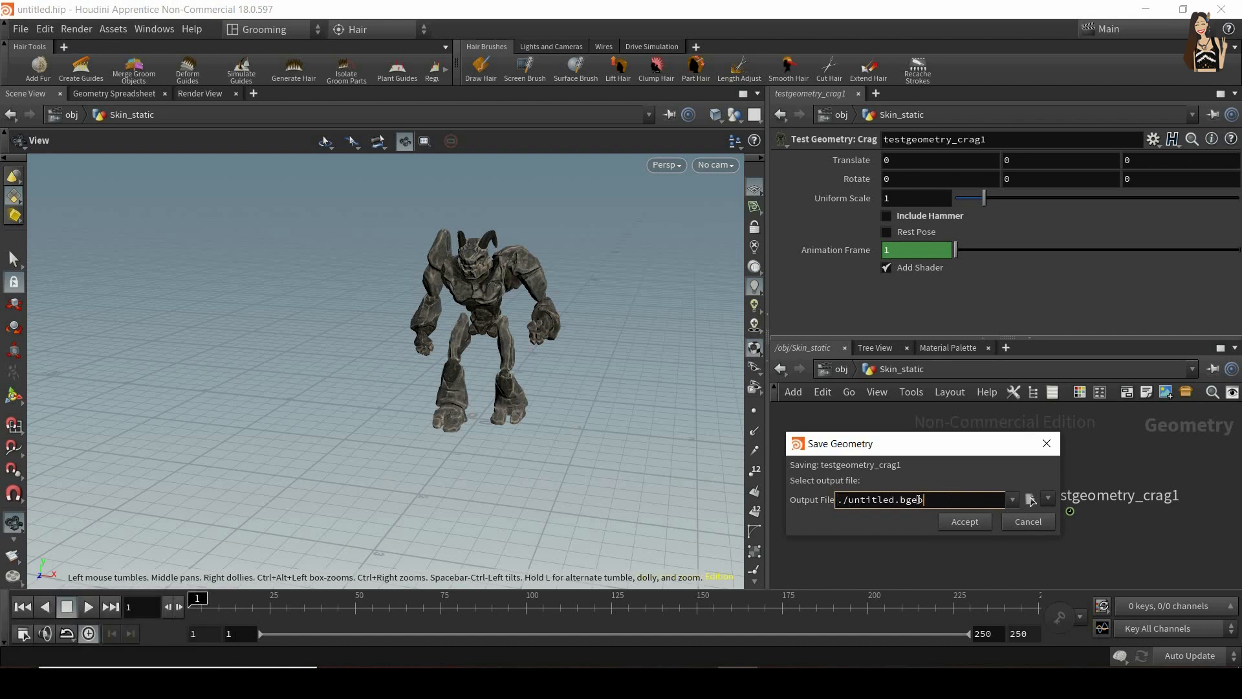
double_click(911, 499)
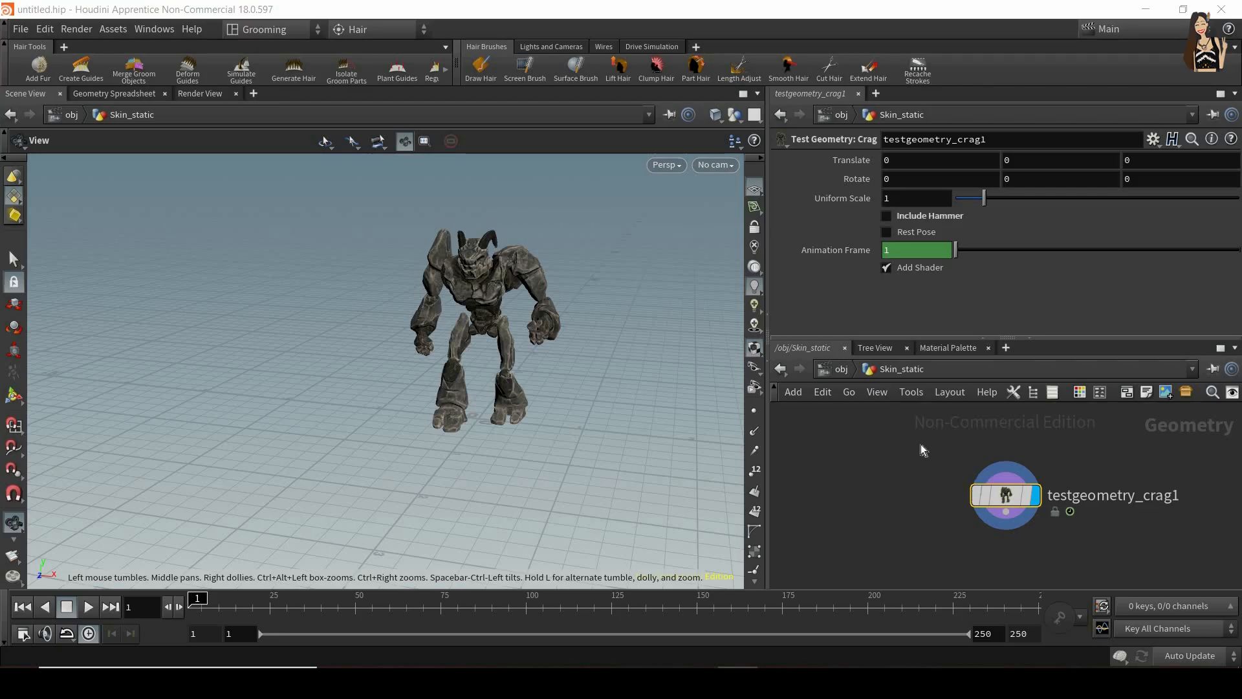
mouse_move(1017, 480)
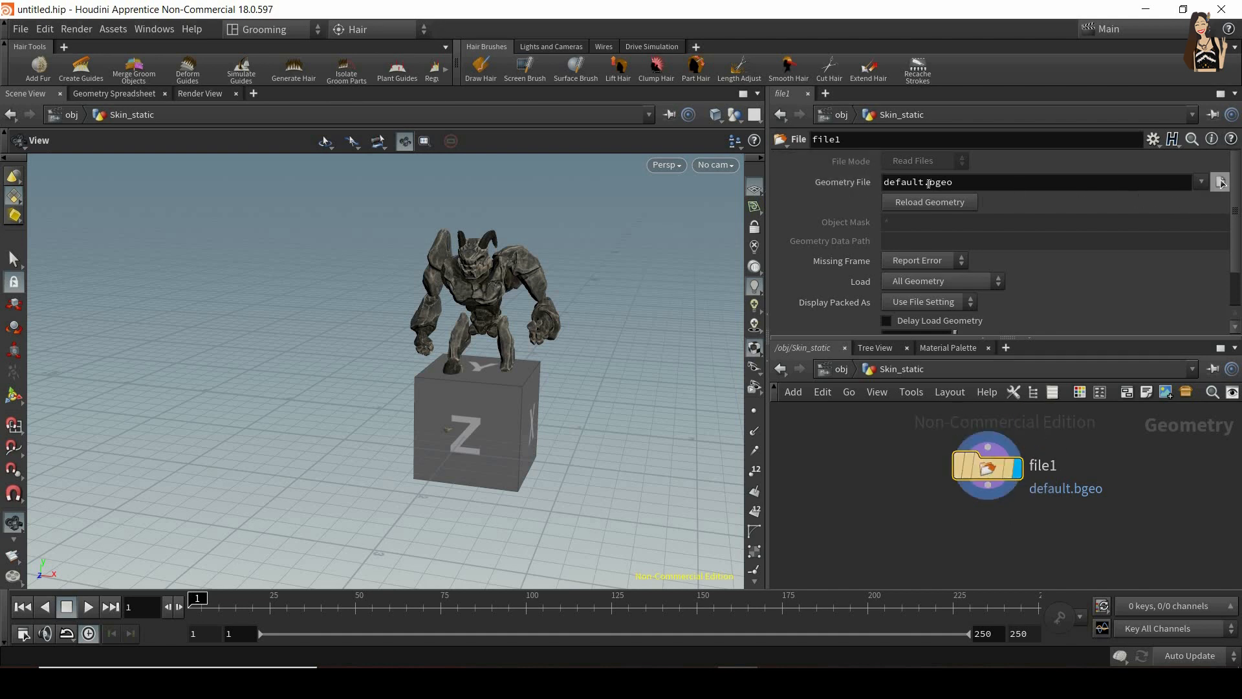
Load Crag_start_pose.bgeo from Houdini_lessons/geo into the File node.
click(1220, 181)
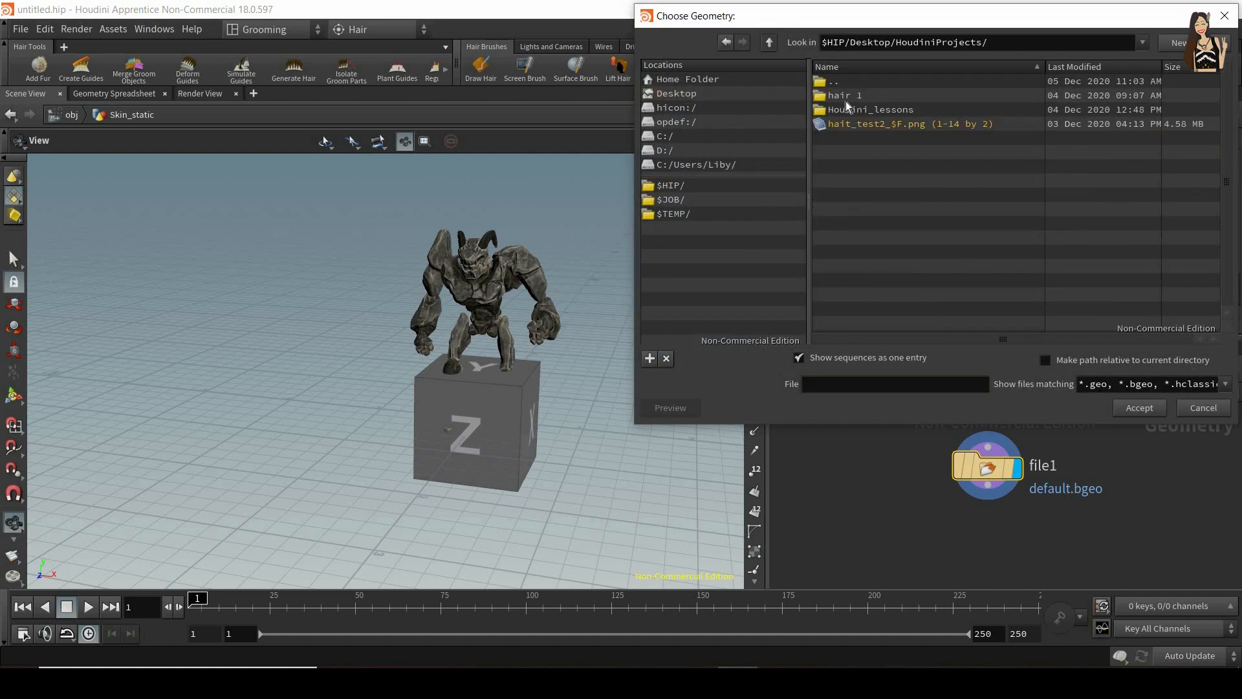
double_click(870, 109)
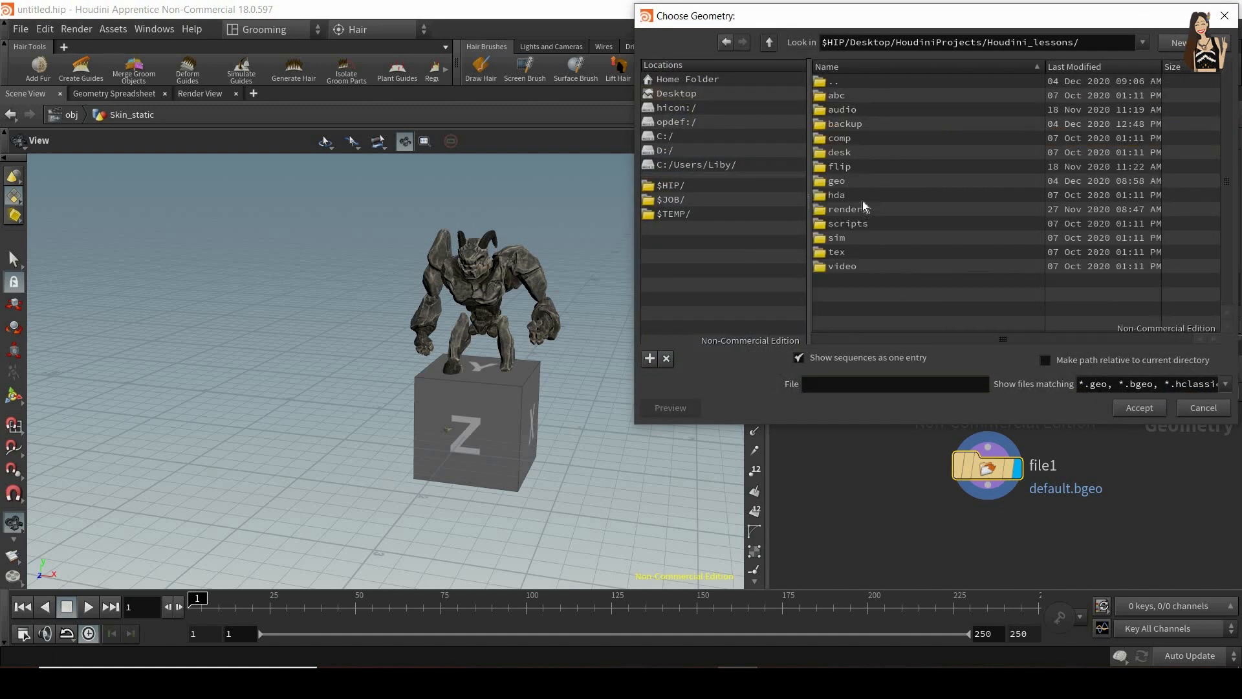
double_click(837, 181)
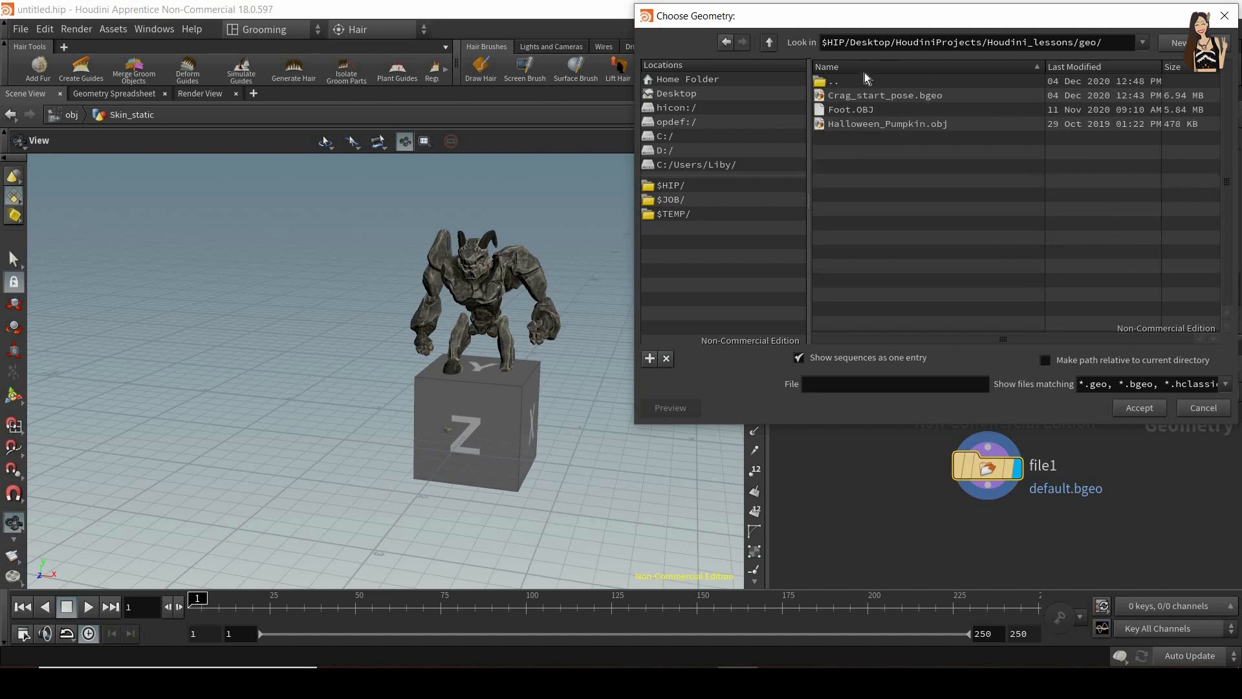
click(884, 95)
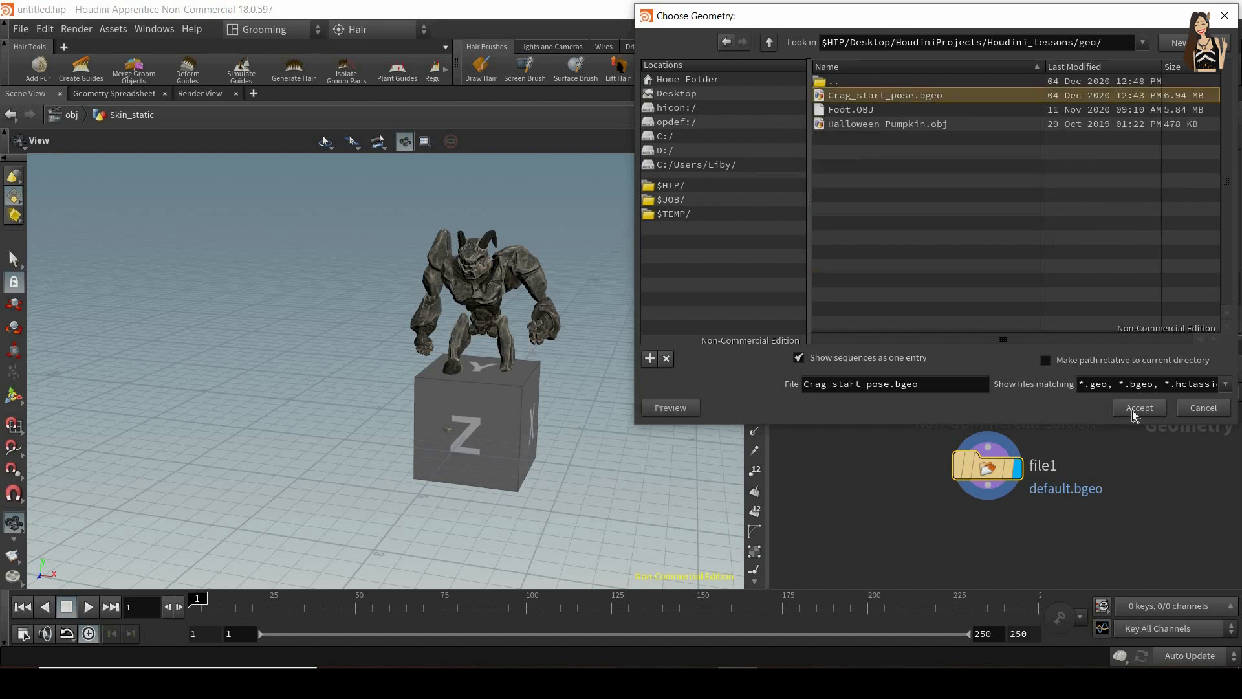
click(1138, 407)
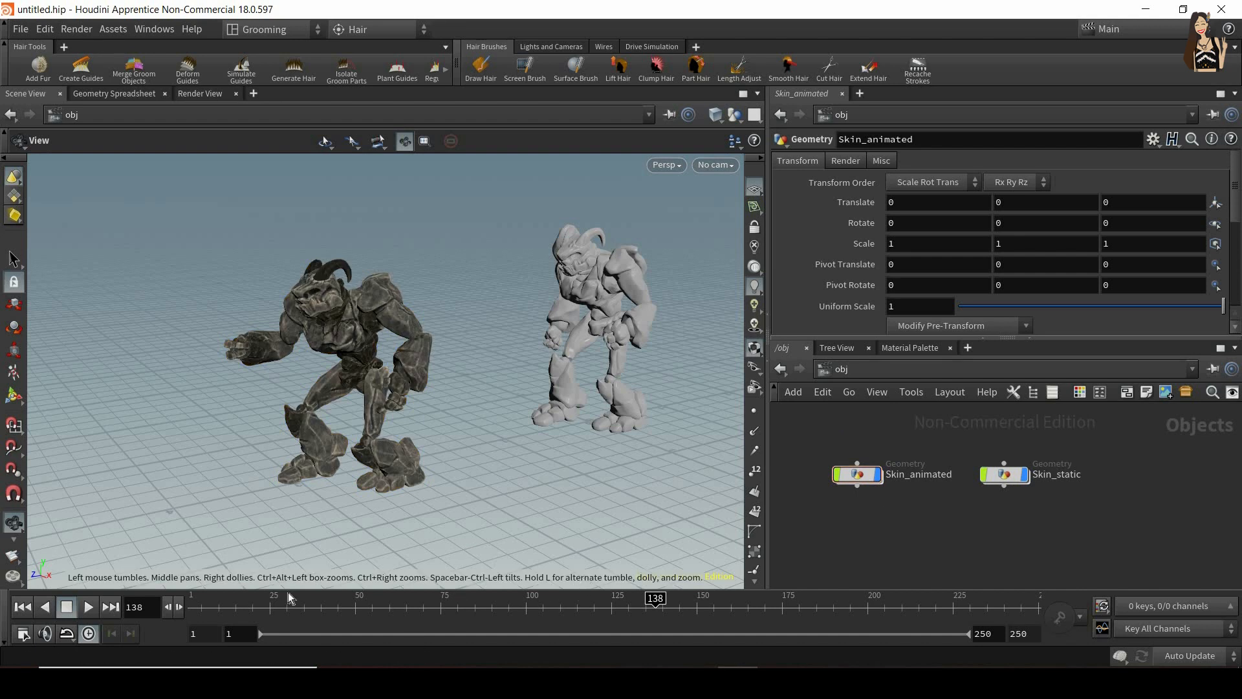
At frame 1, run Add Fur using Skin_static as rest surface and Skin_animated as animated skin.
click(23, 606)
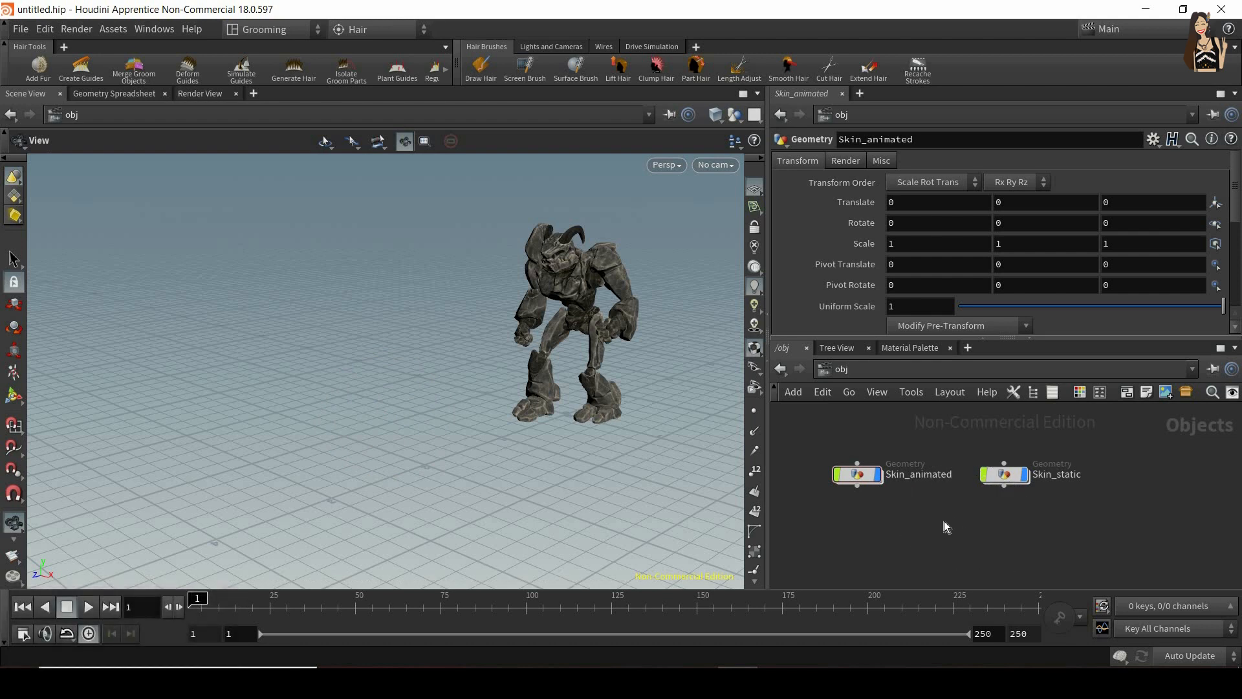
mouse_move(37, 67)
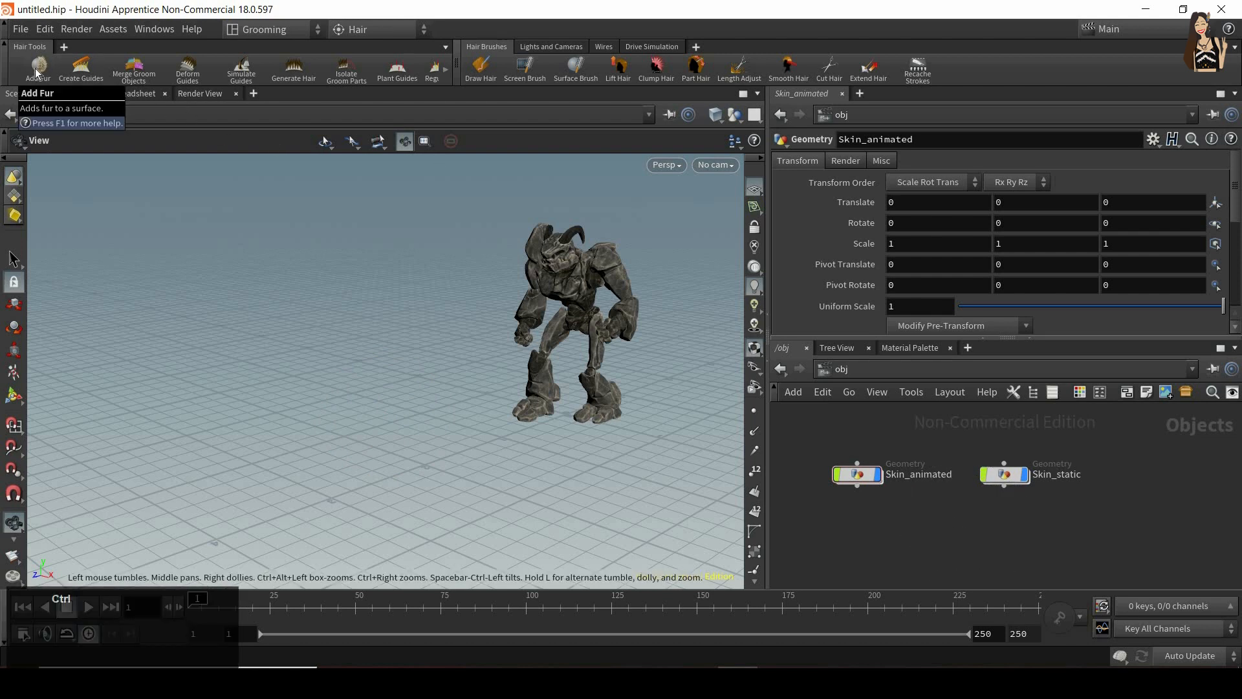
click(37, 69)
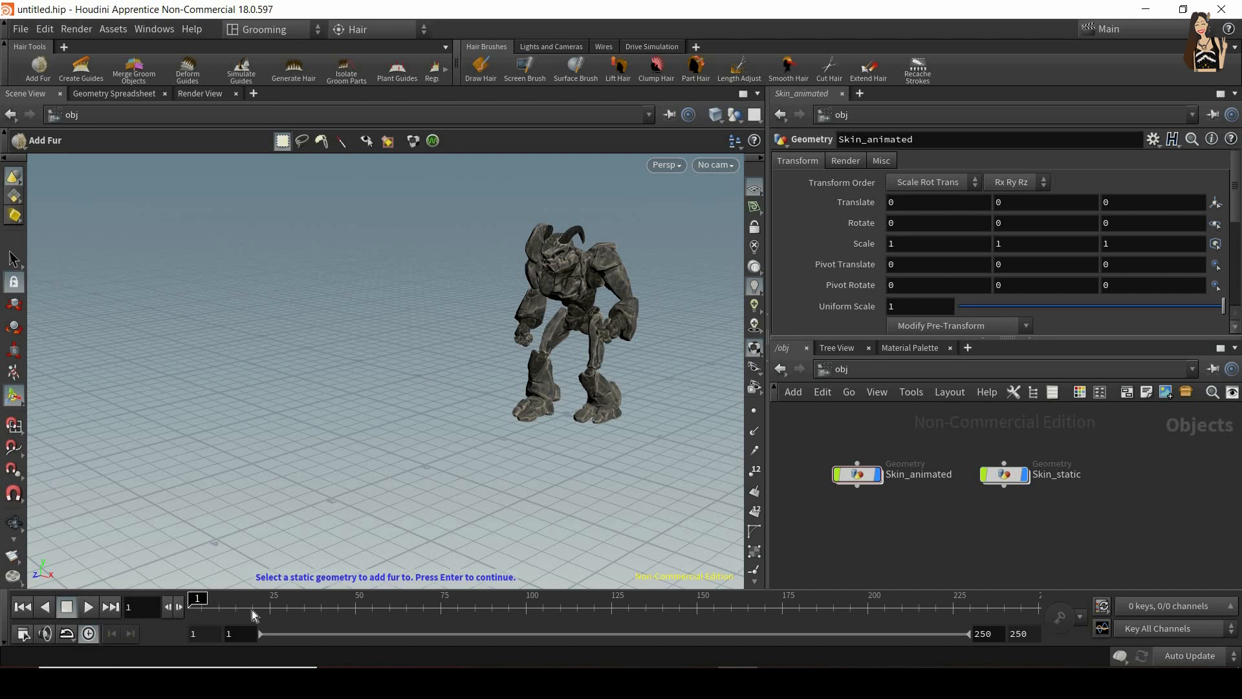
mouse_move(356, 558)
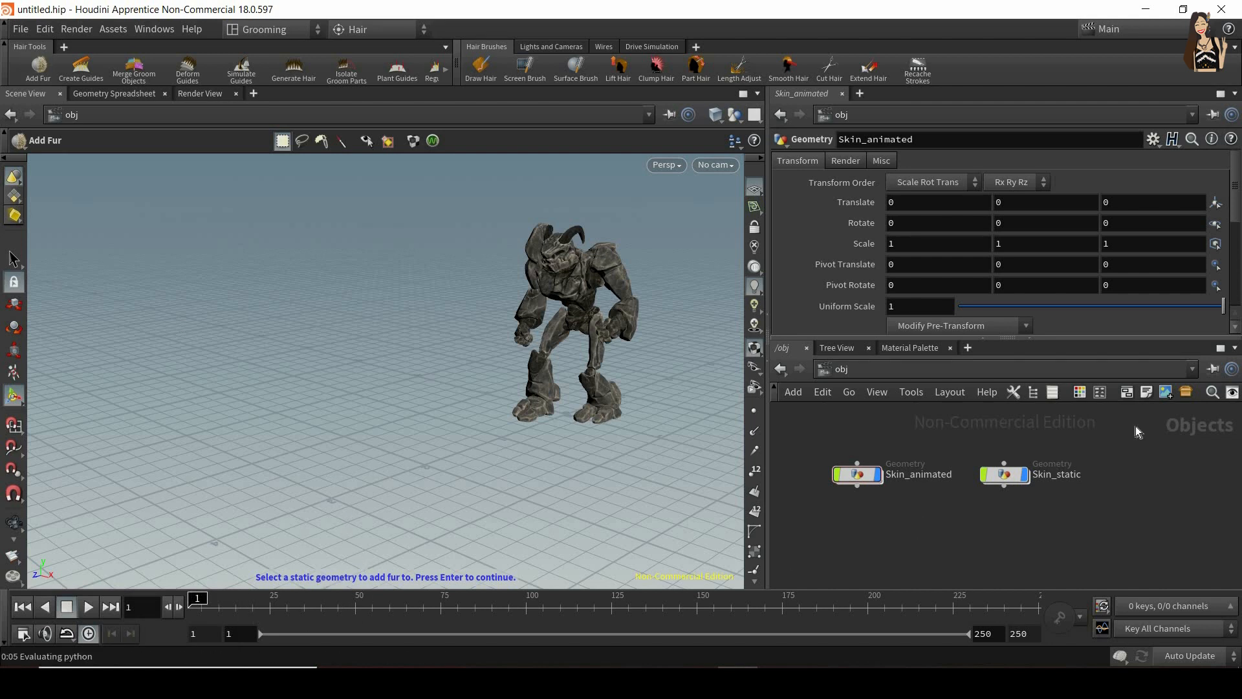
click(1003, 473)
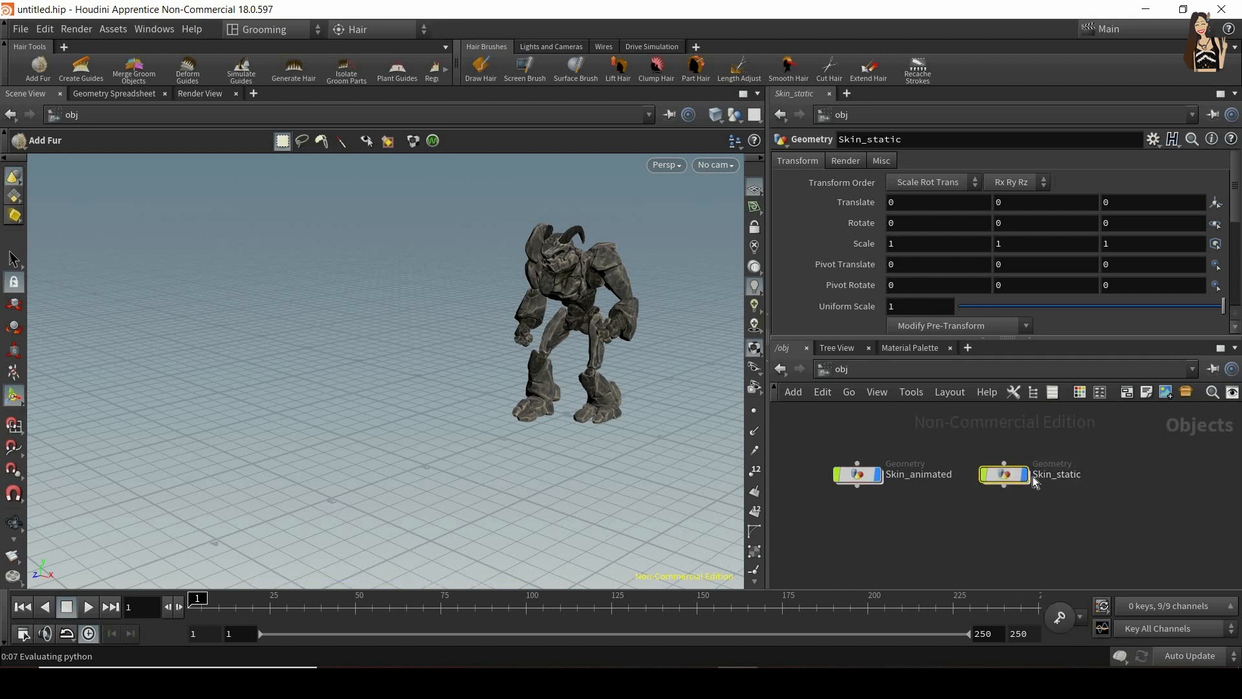
click(1003, 473)
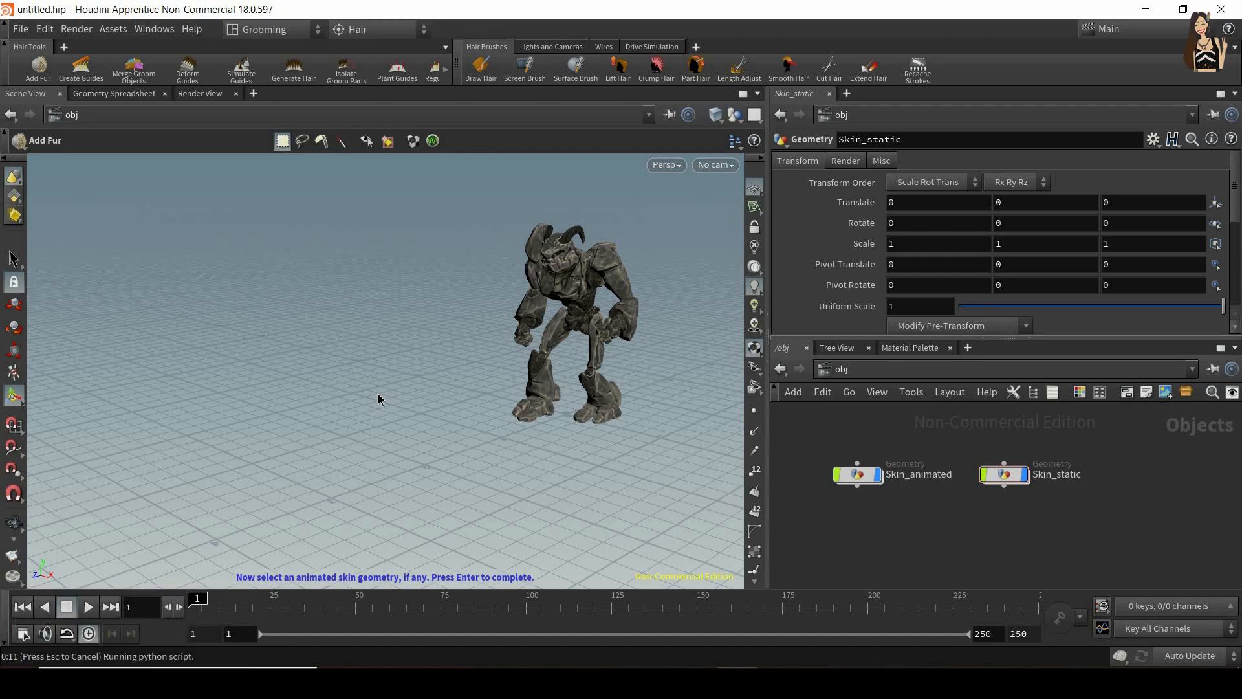
mouse_move(866, 458)
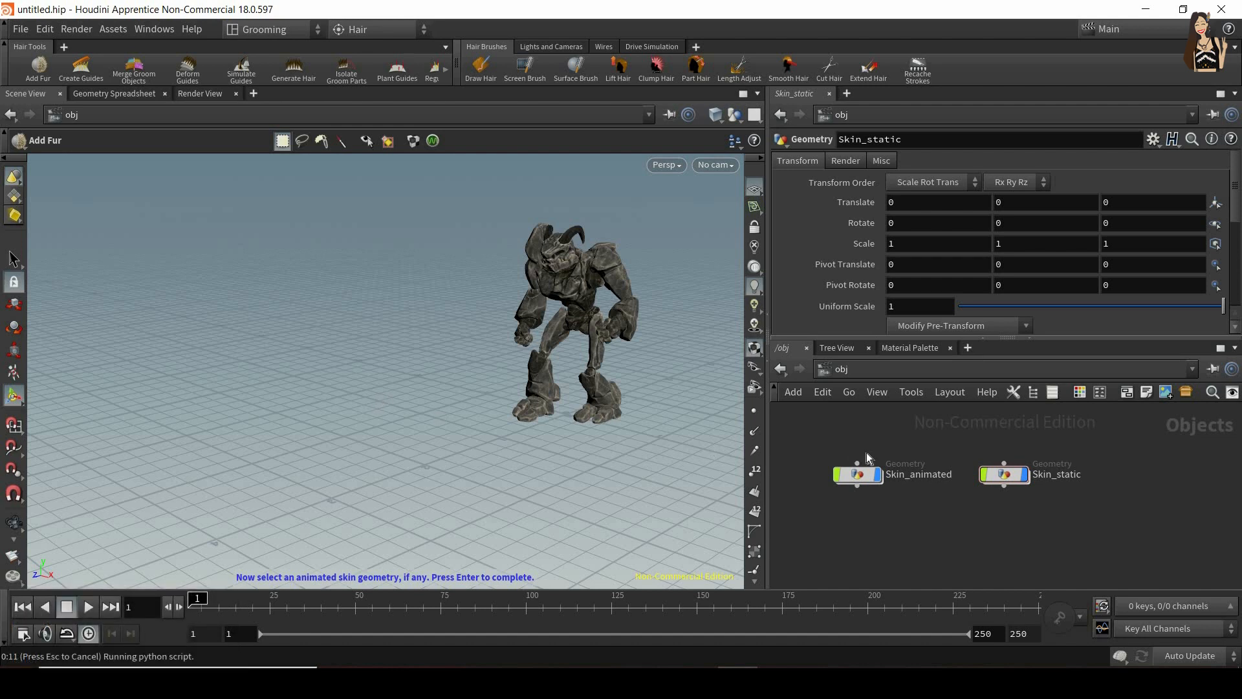
click(856, 473)
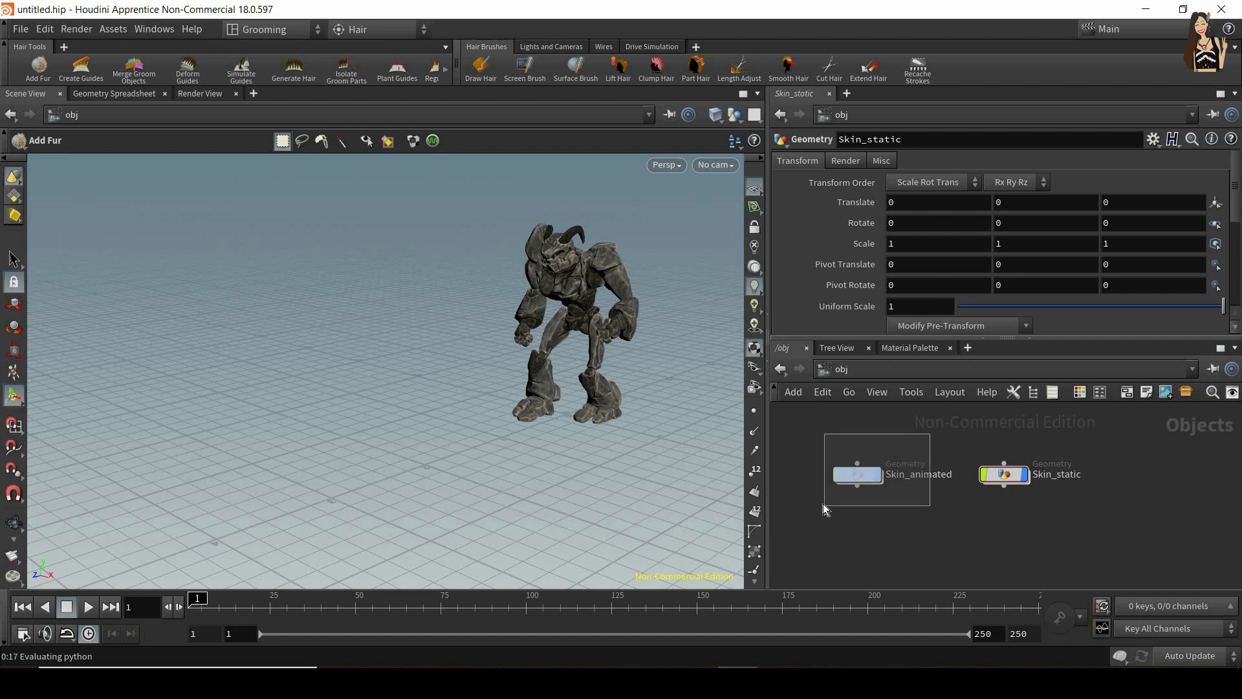
click(857, 473)
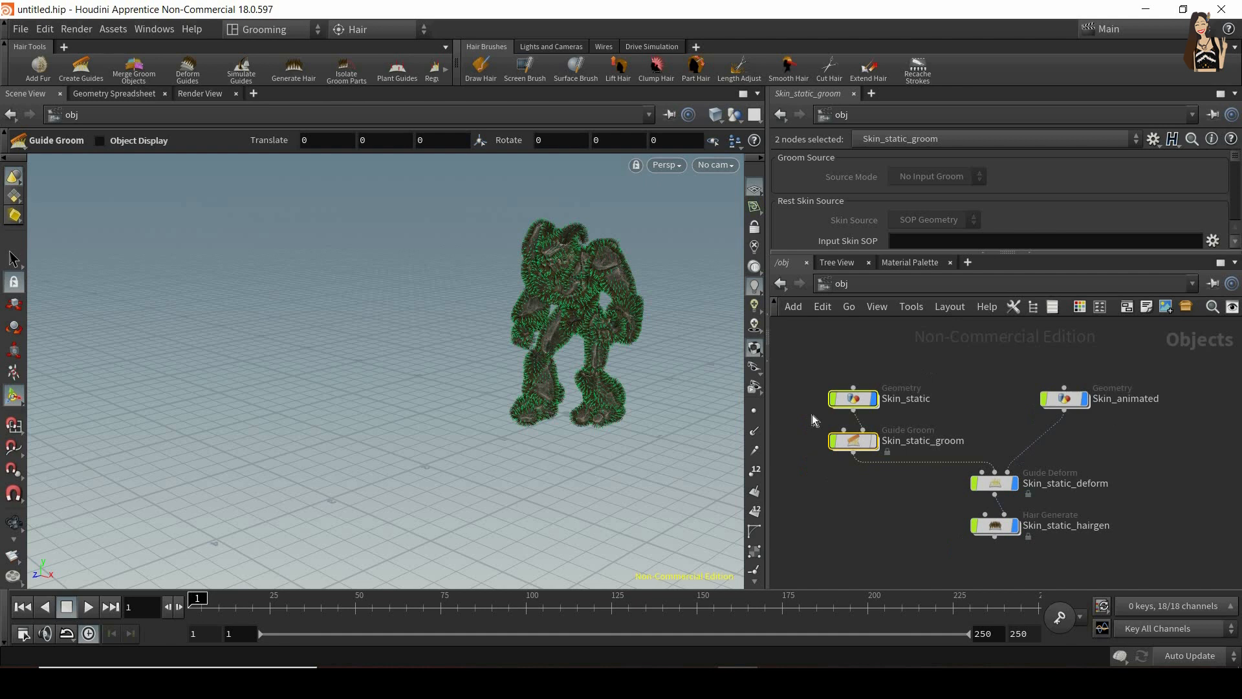
Inspect Skin_static, Skin_animated, Skin_static_groom, Skin_static_deform and Skin_static_hairgen in turn.
click(854, 397)
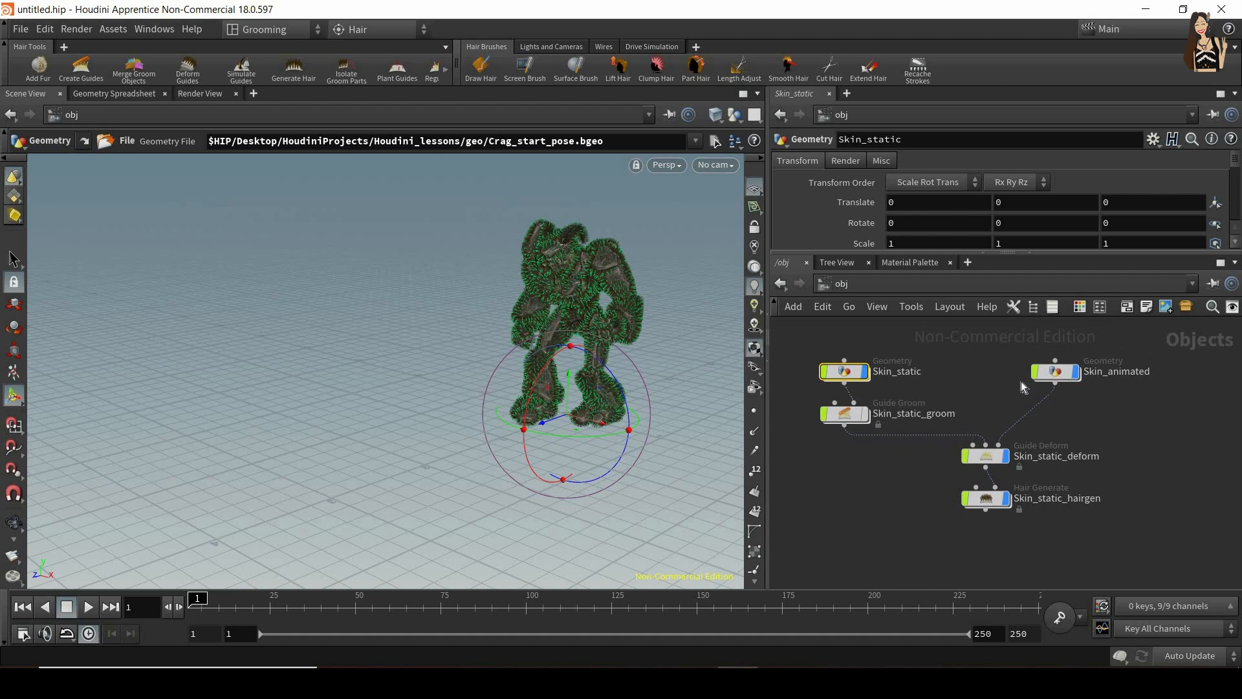
click(1054, 371)
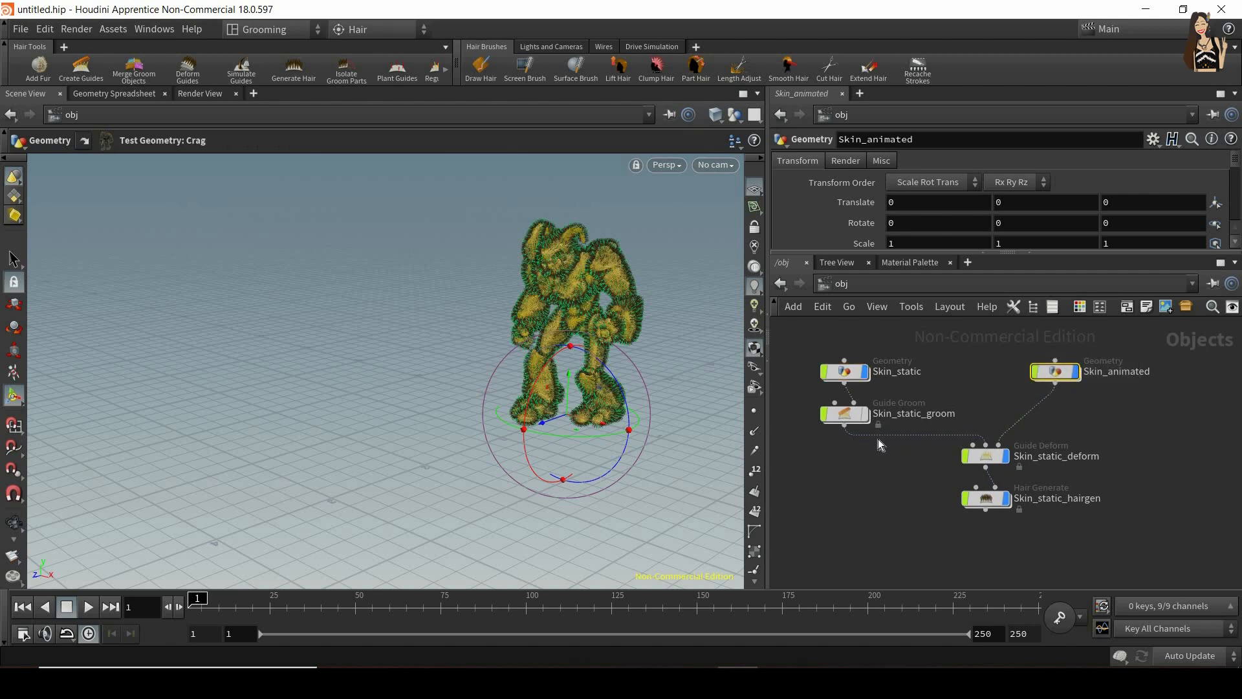
click(844, 413)
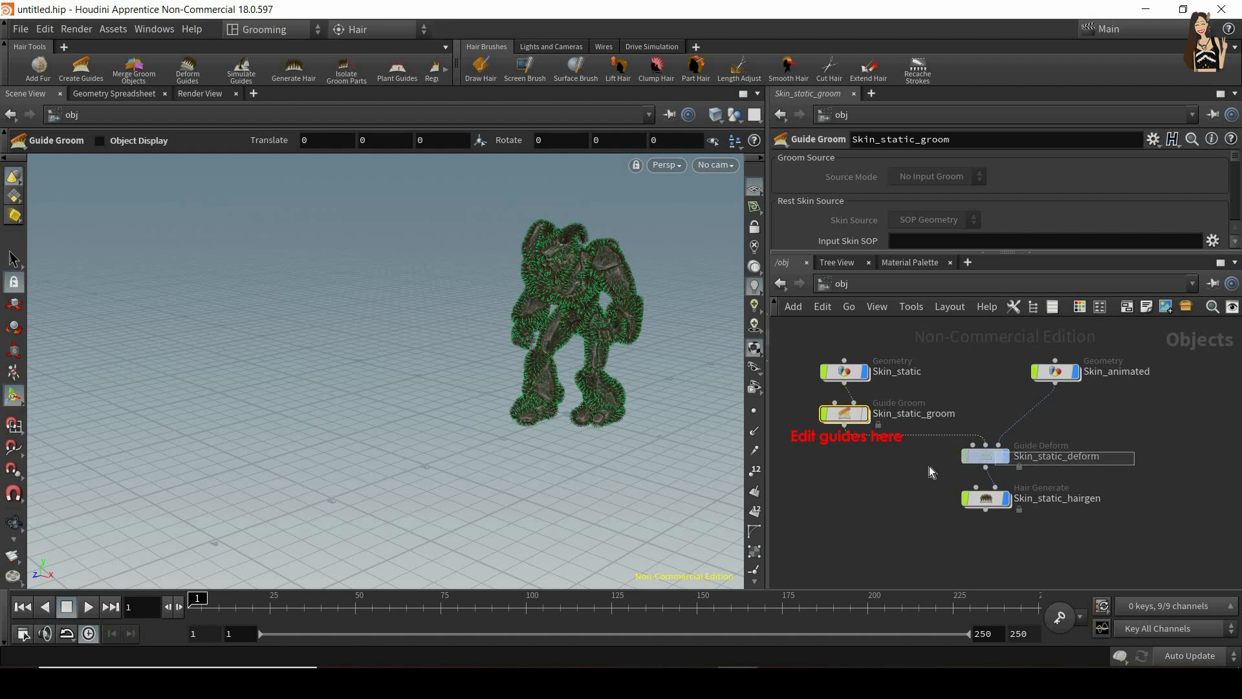
click(984, 455)
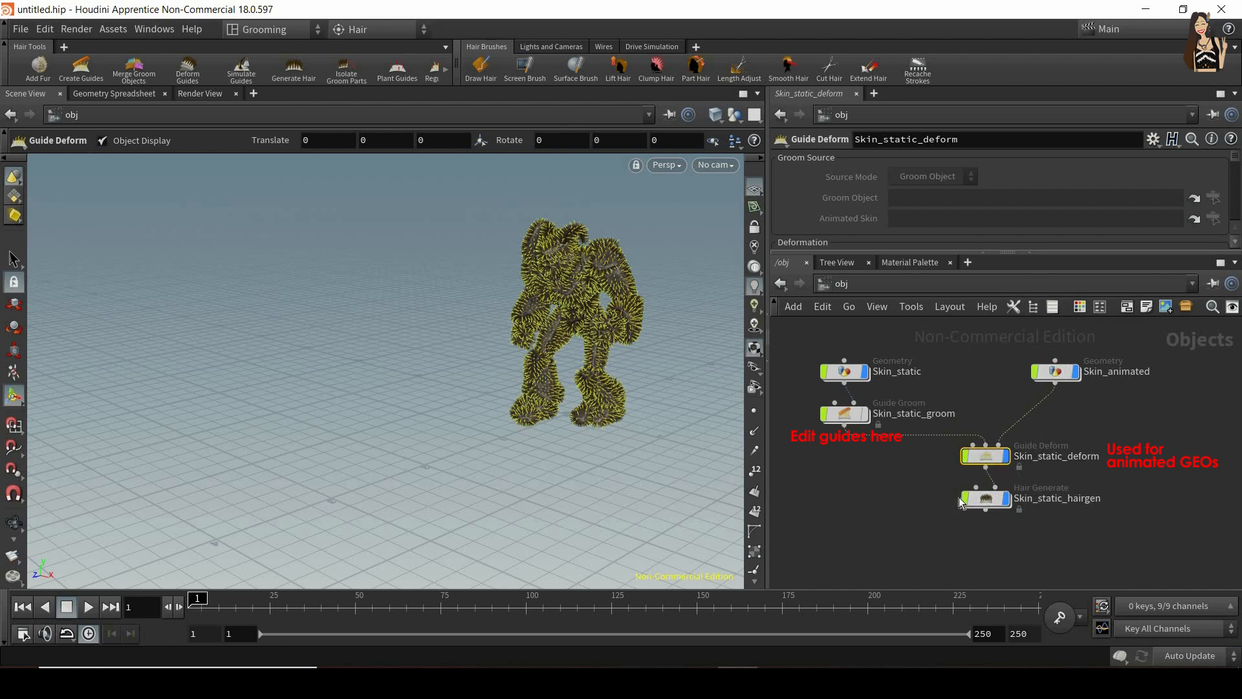
click(985, 497)
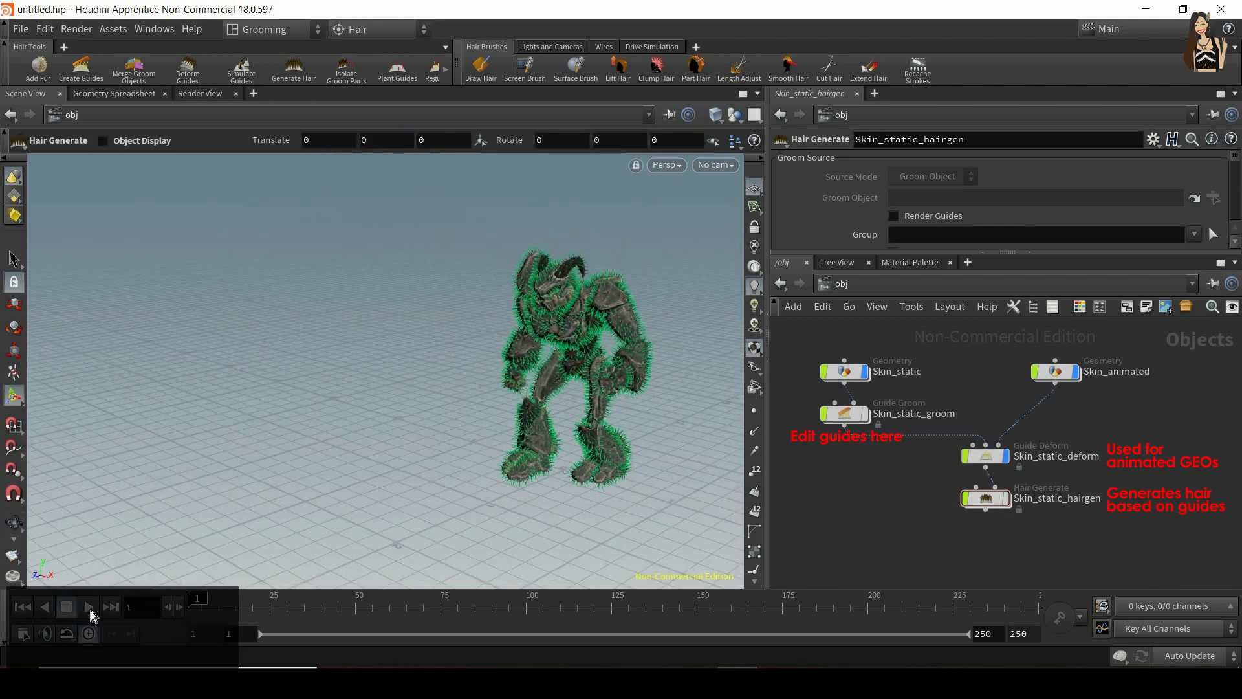
click(88, 606)
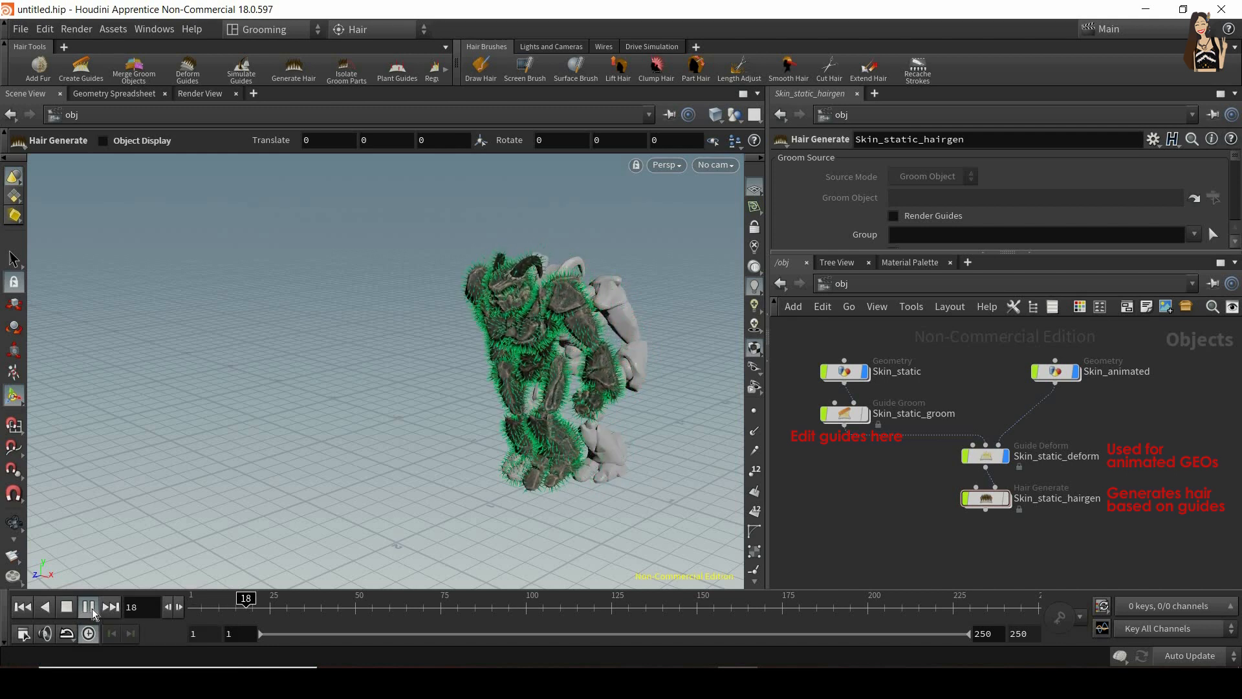
click(88, 607)
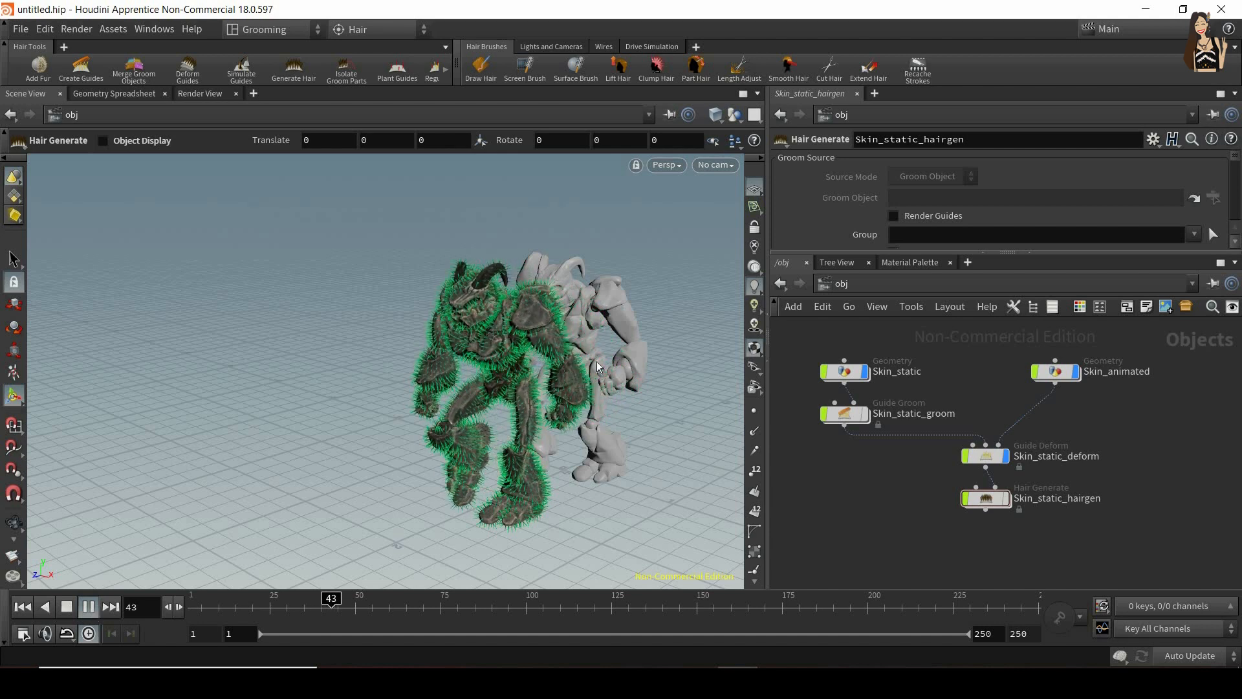
click(87, 606)
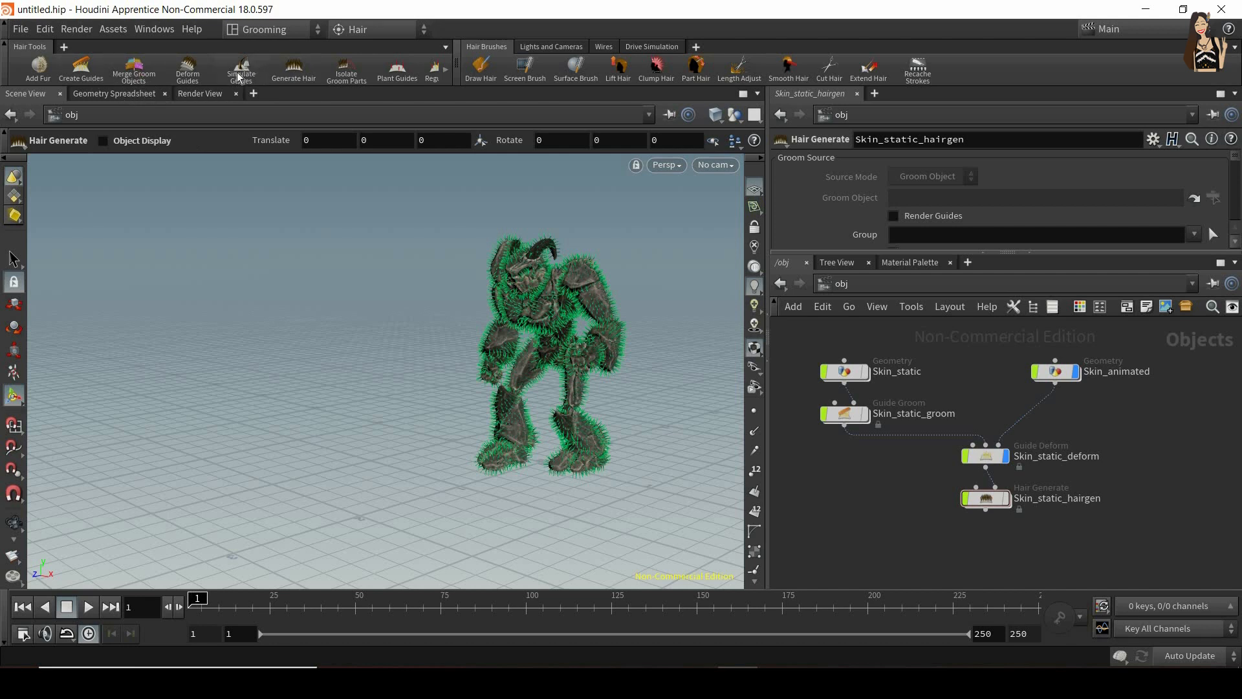
mouse_move(240, 70)
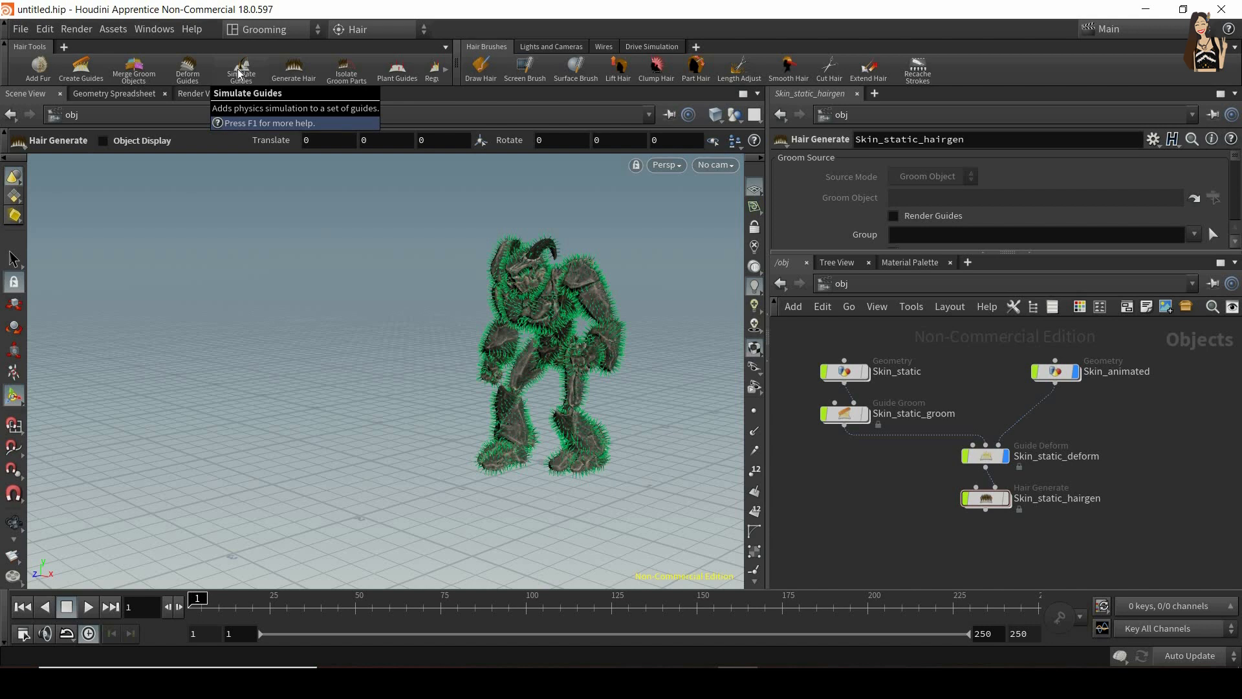
Run Simulate Guides on Skin_static_deform to create Skin_static_sim, then dismiss the console.
click(241, 70)
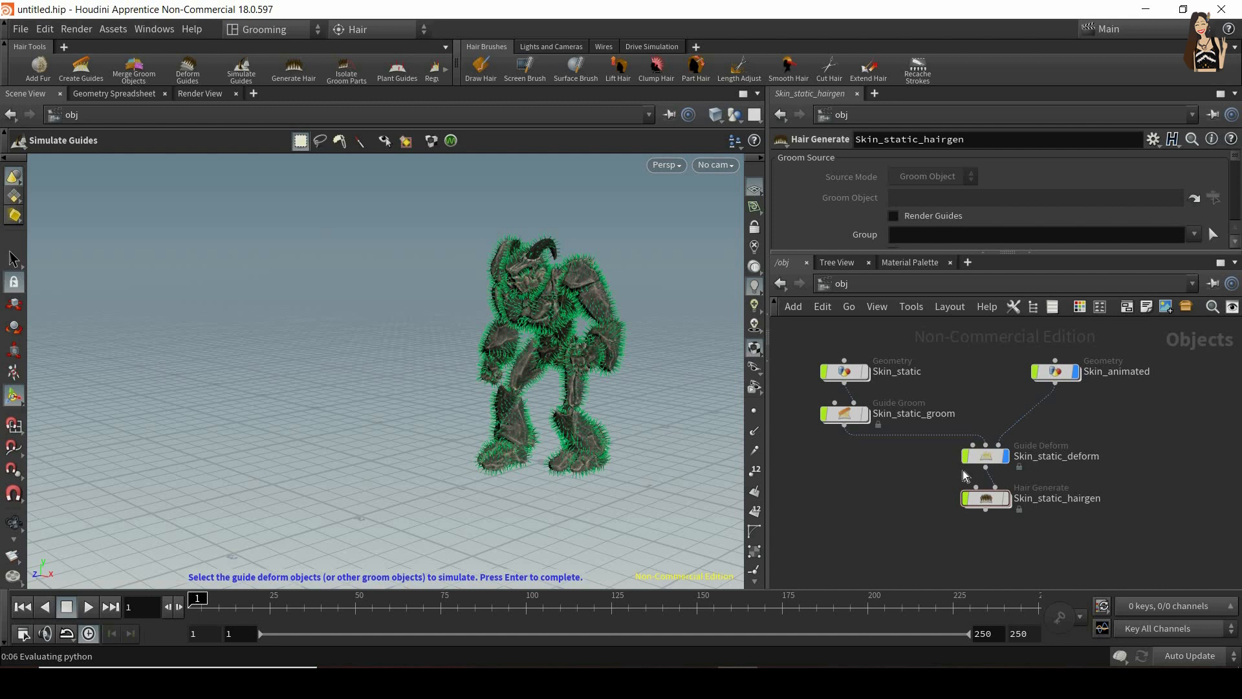
click(985, 455)
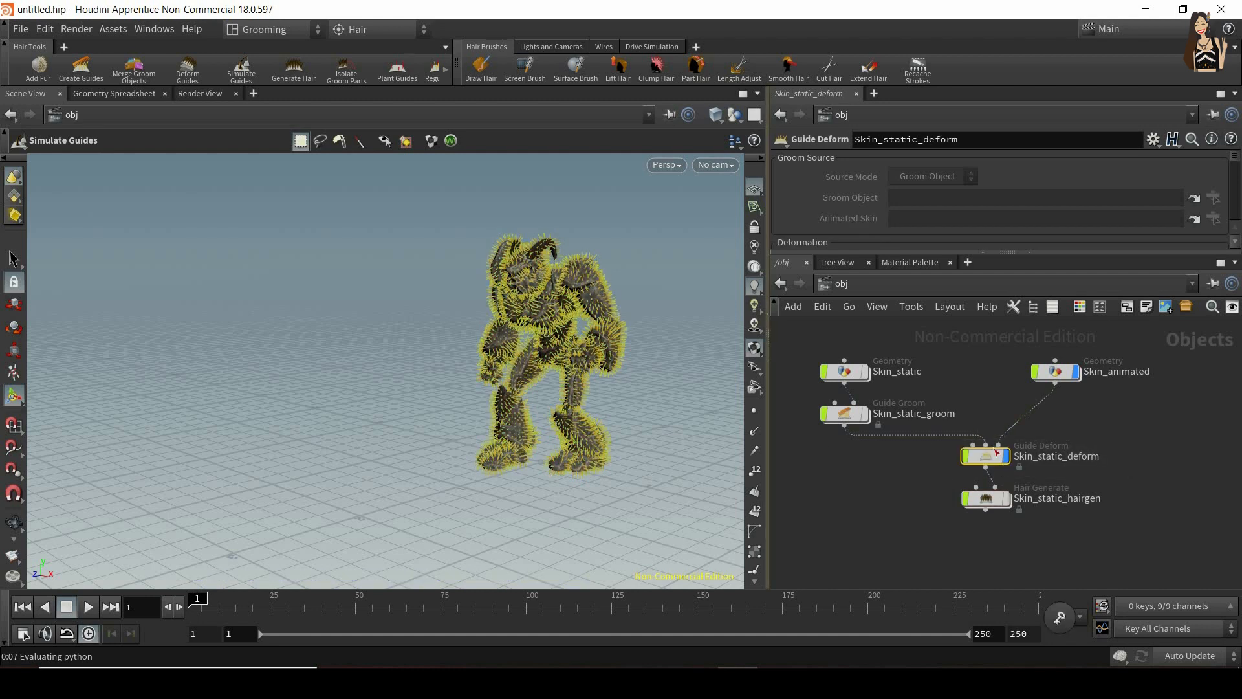
click(241, 70)
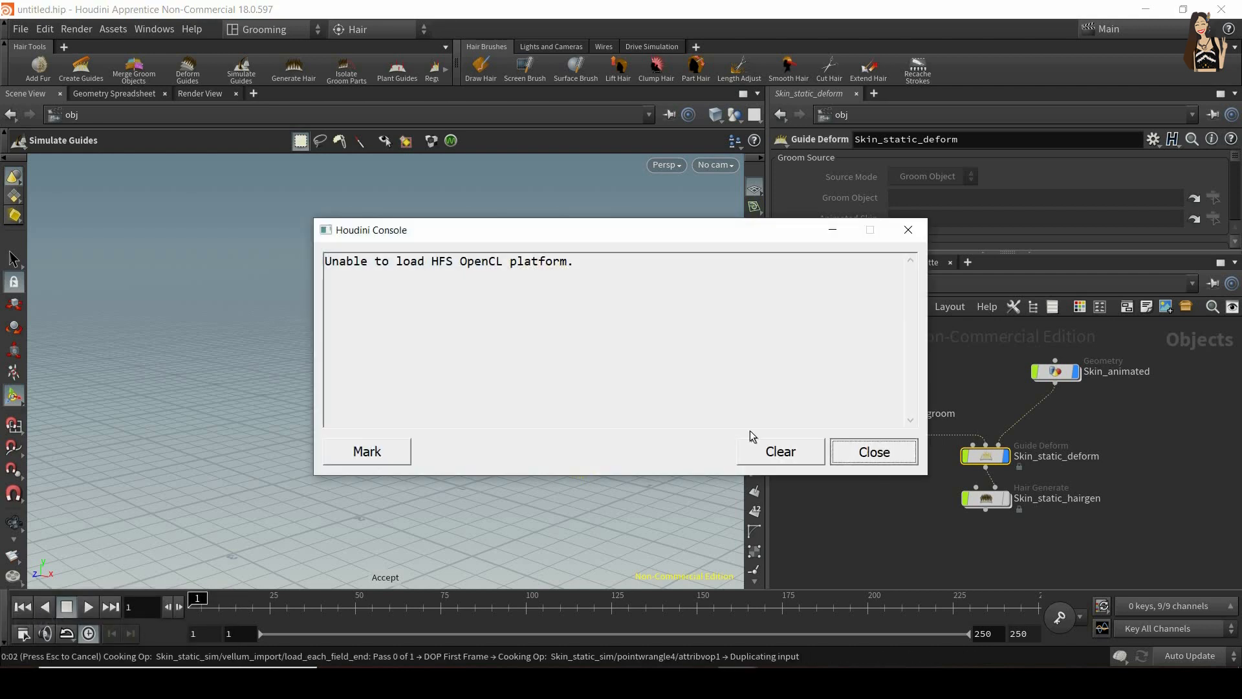
click(872, 452)
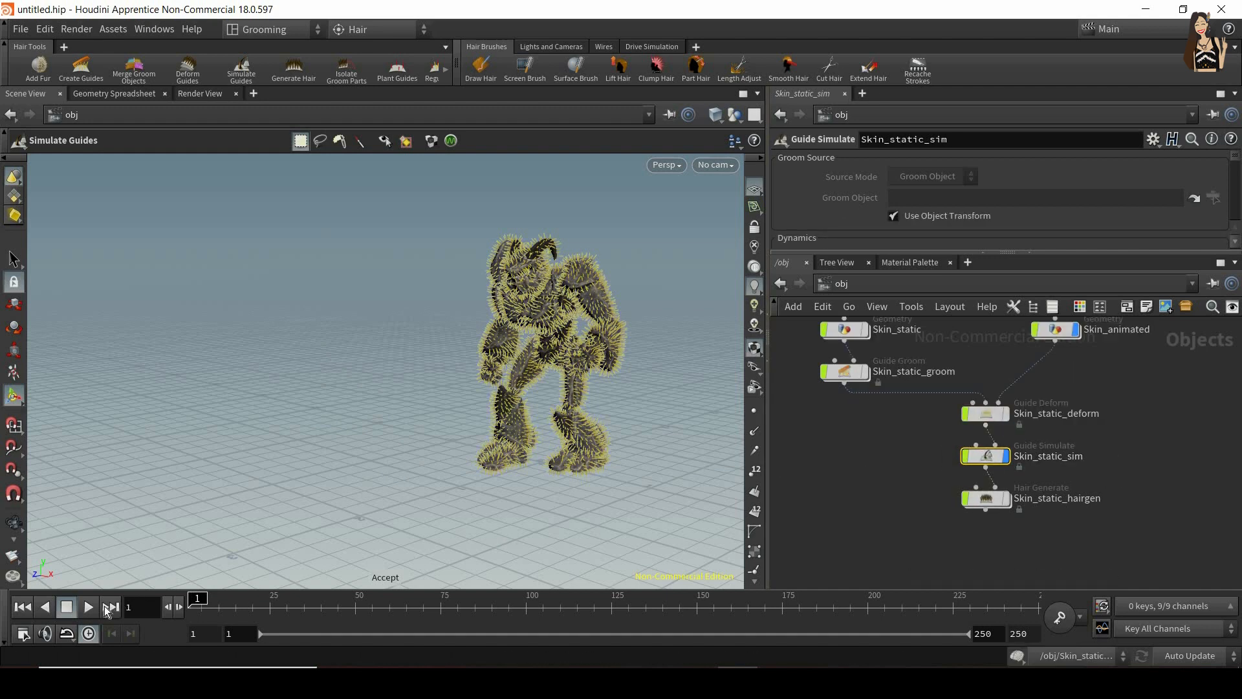
Play the guide simulation, then scrub back through early frames to view the drooping fur.
click(88, 607)
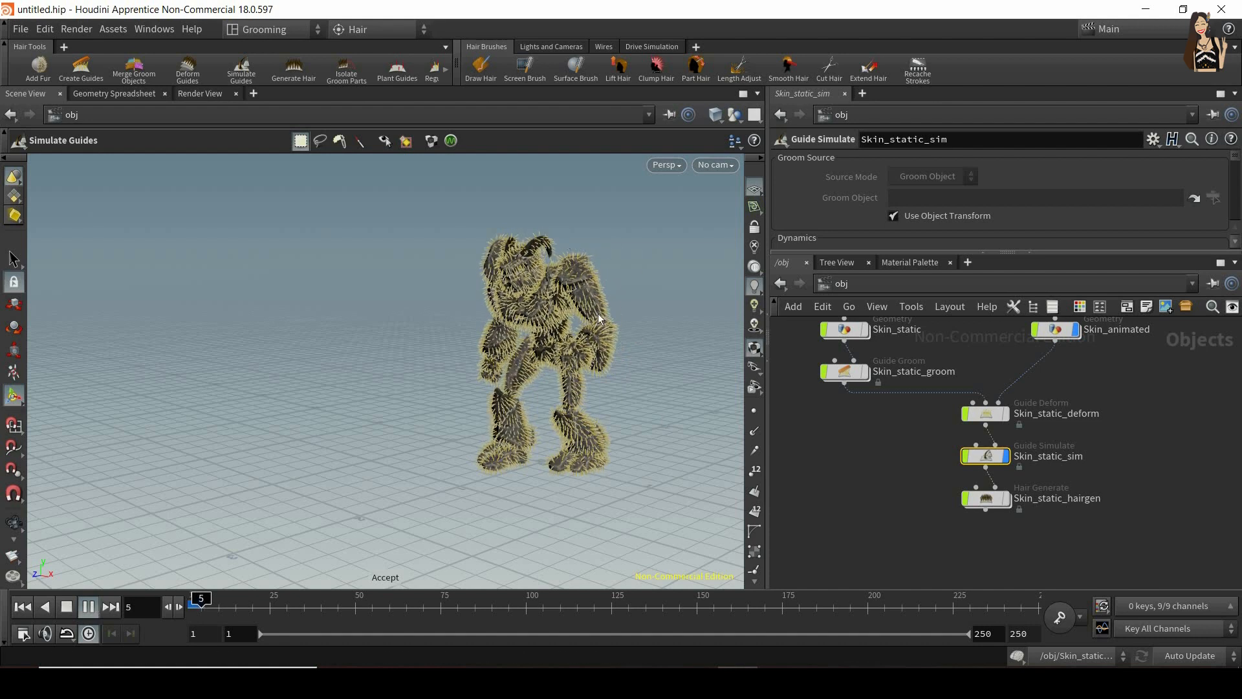
click(88, 606)
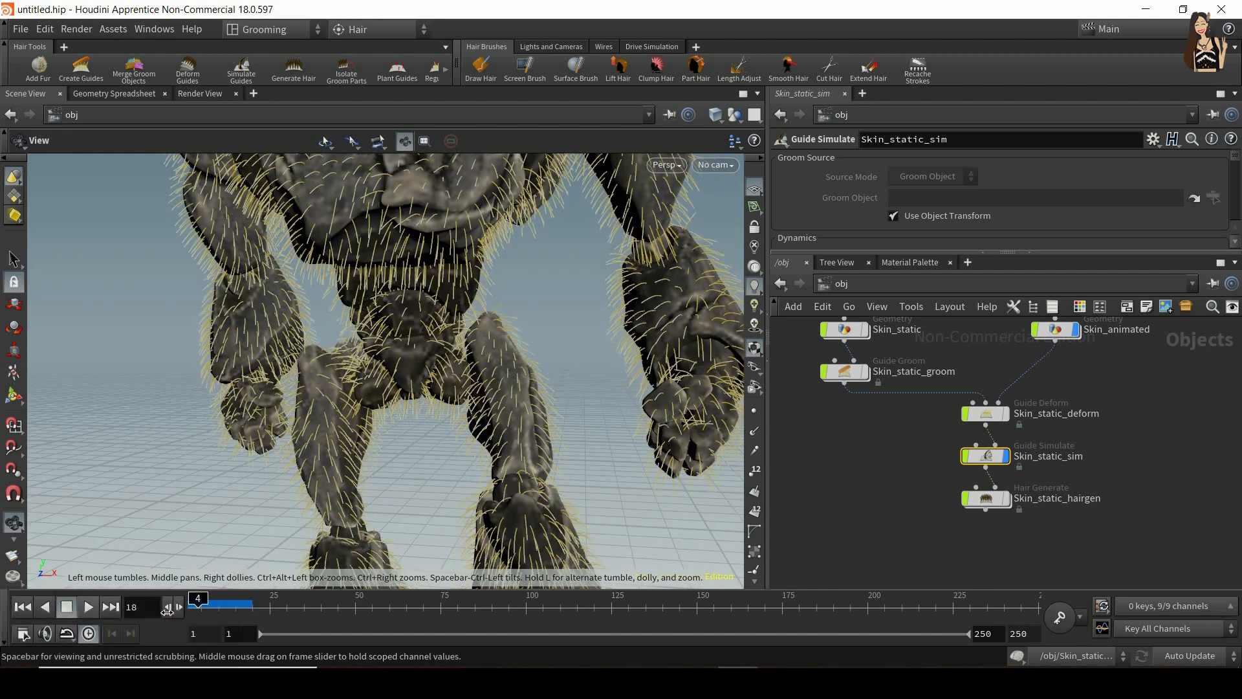
drag(230, 607, 198, 607)
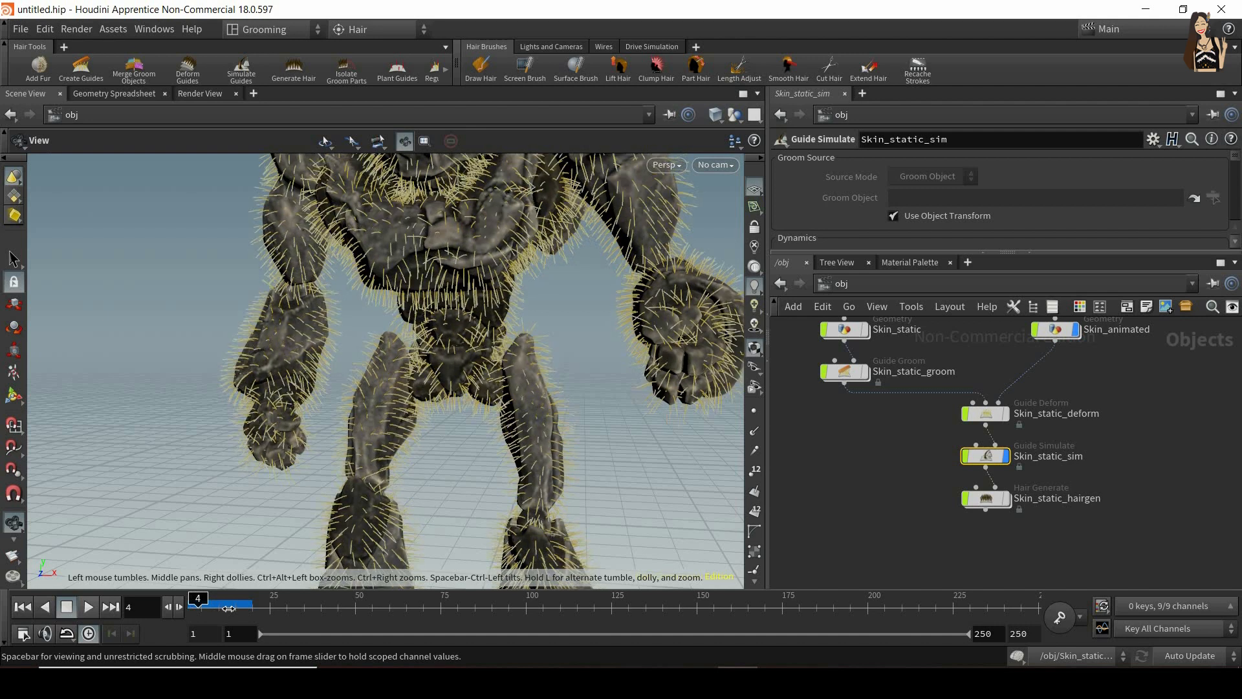